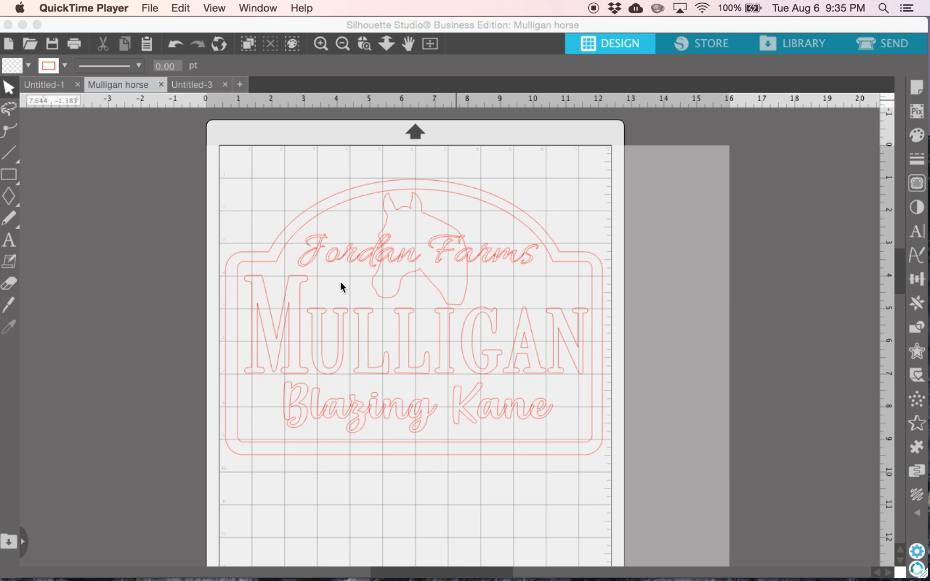
mouse_move(454, 224)
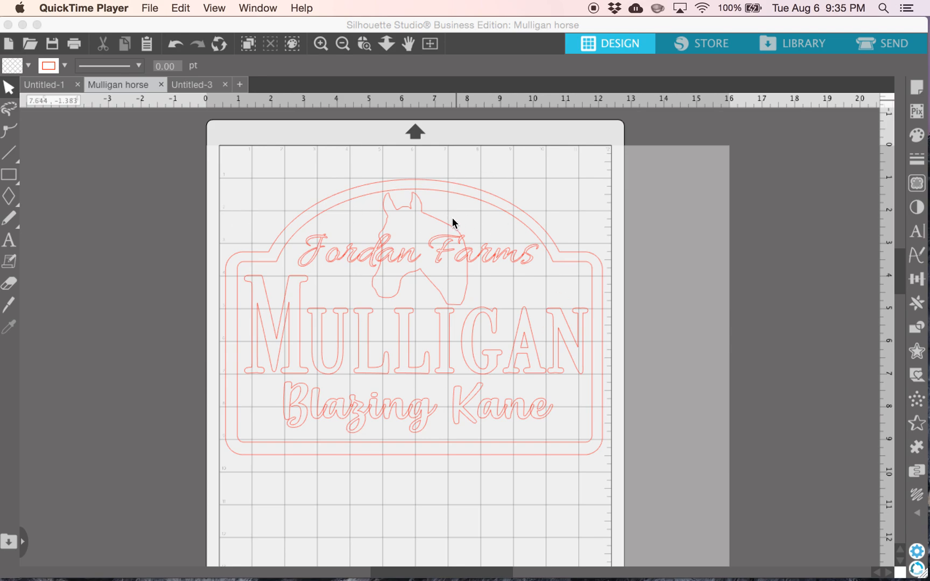
mouse_move(464, 243)
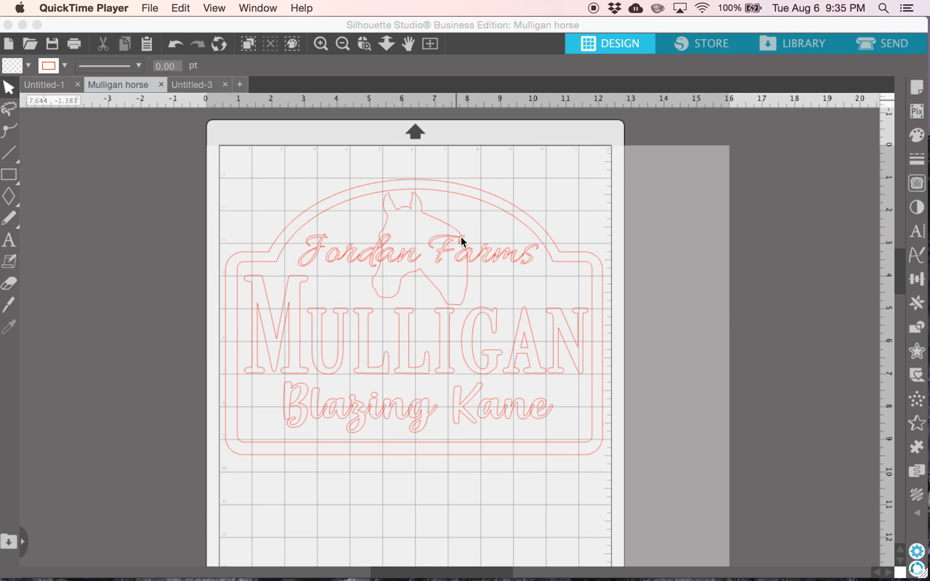
mouse_move(427, 240)
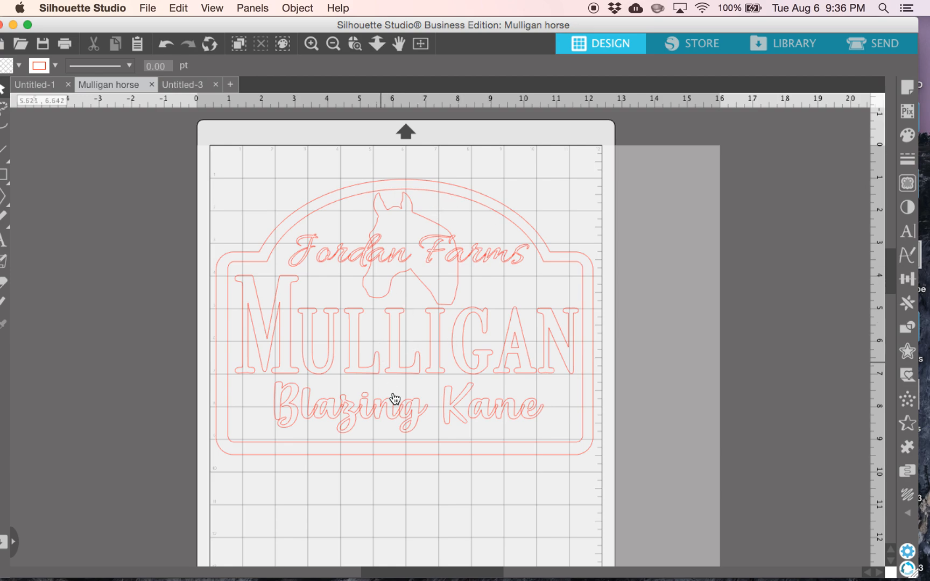
mouse_move(551, 403)
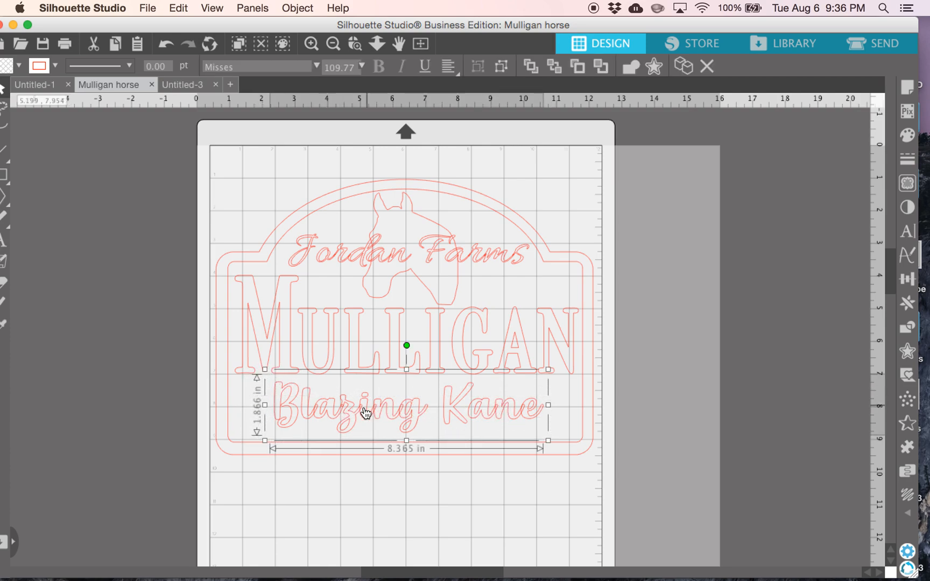
mouse_move(411, 420)
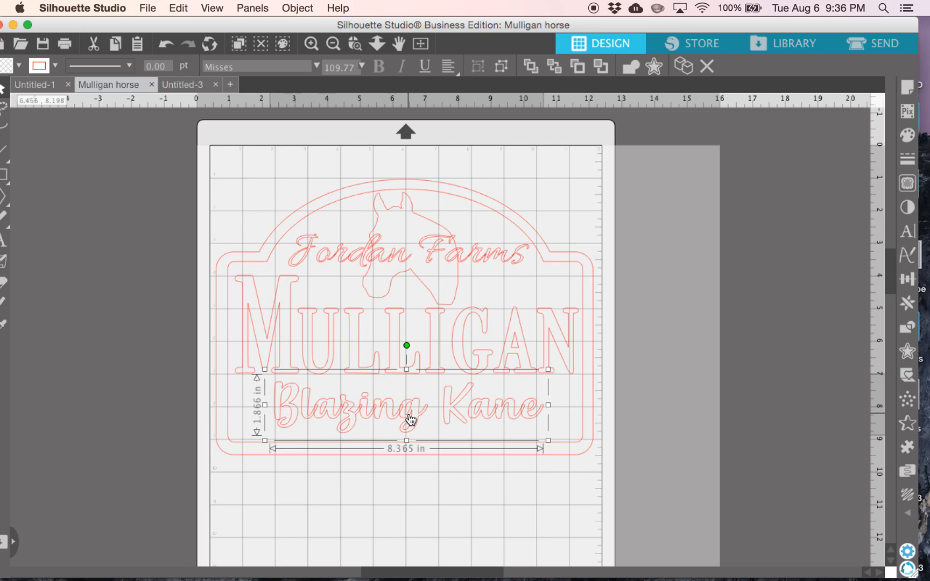
mouse_move(347, 415)
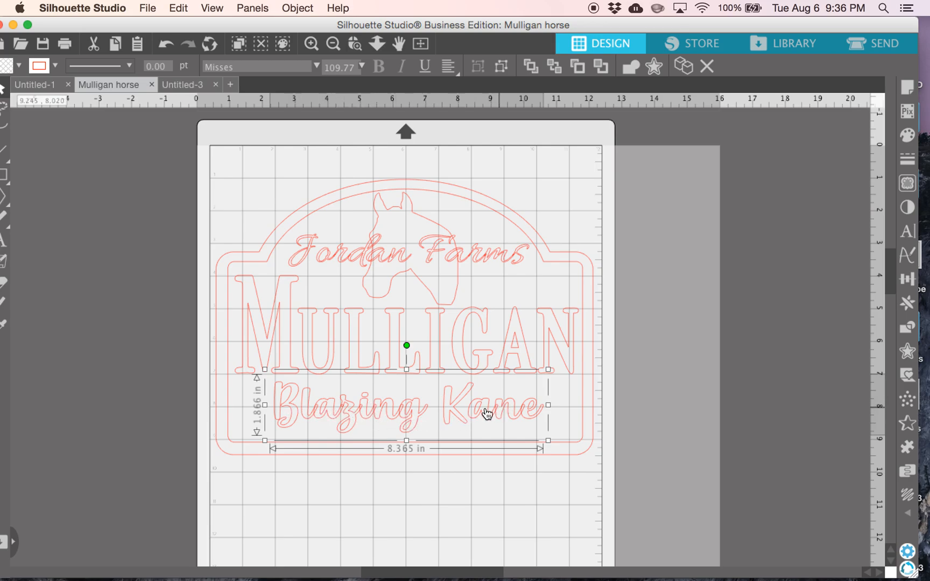
Weld the Blazing Kane script letters into one shape, then group the welded lettering
right_click(323, 408)
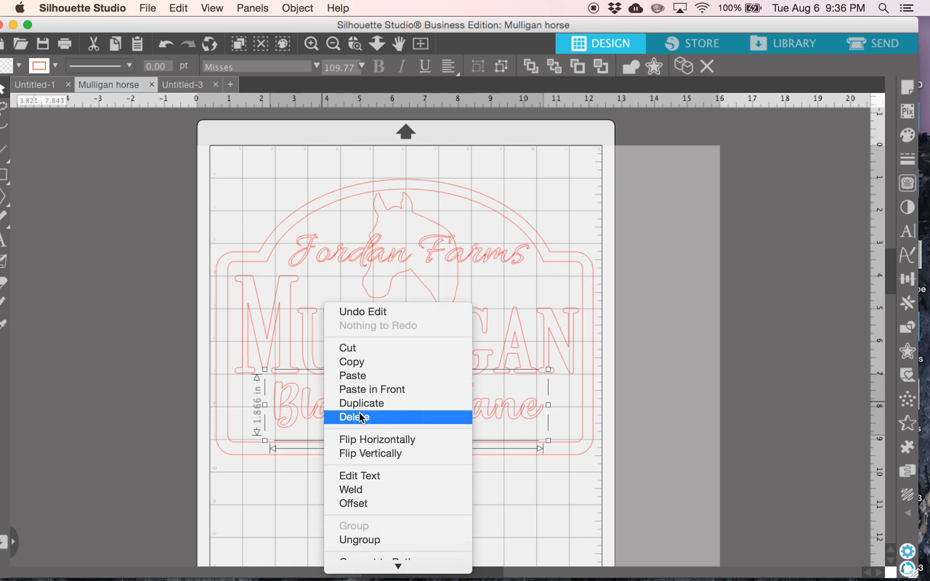
mouse_move(380, 371)
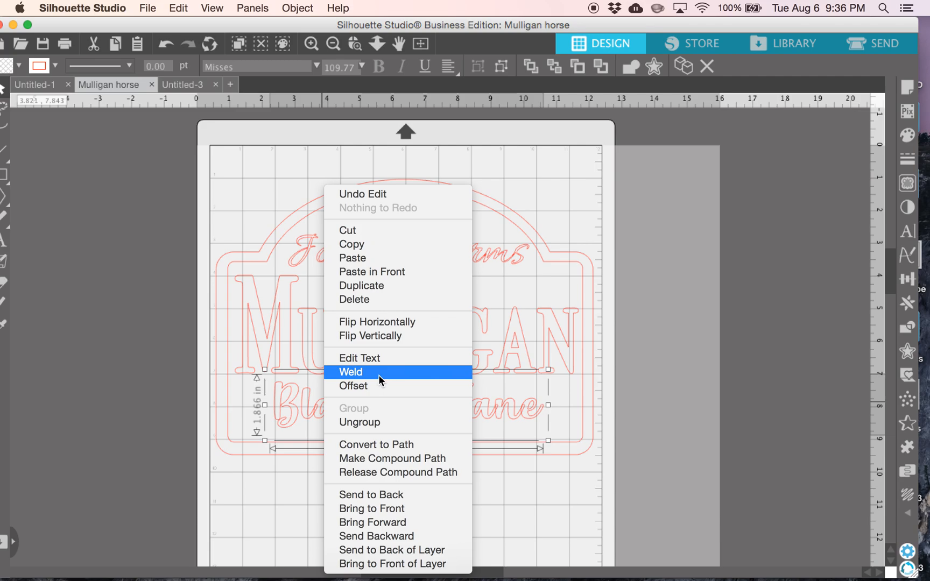
click(350, 371)
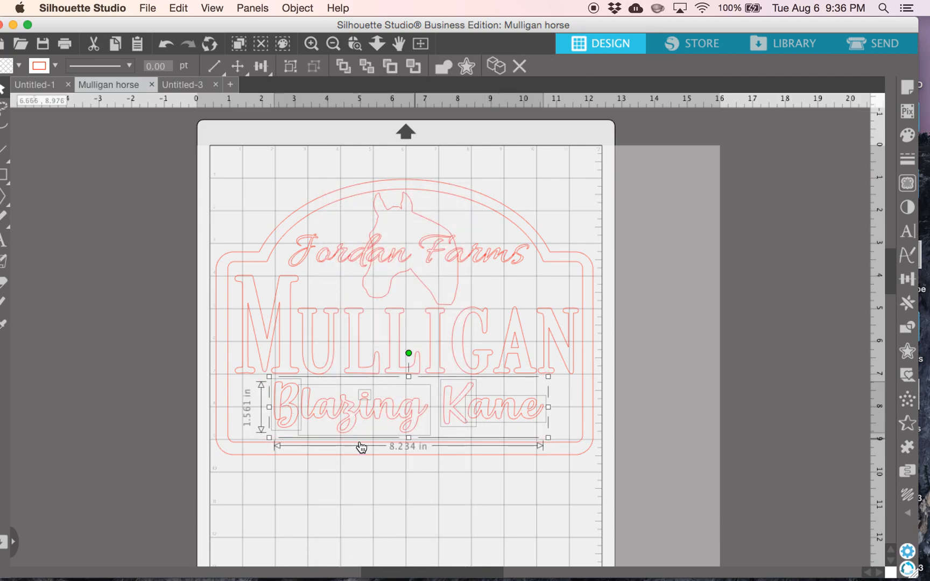
right_click(362, 445)
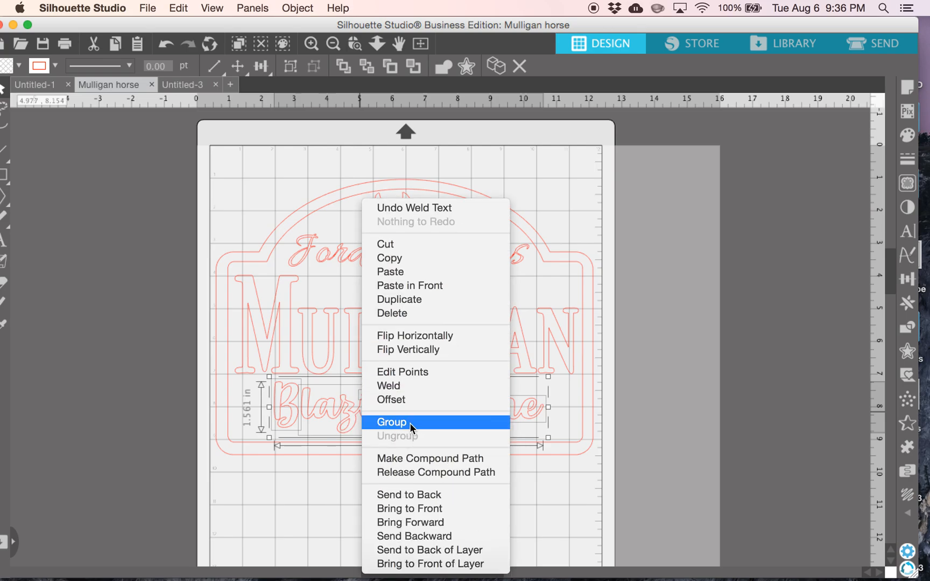
click(391, 421)
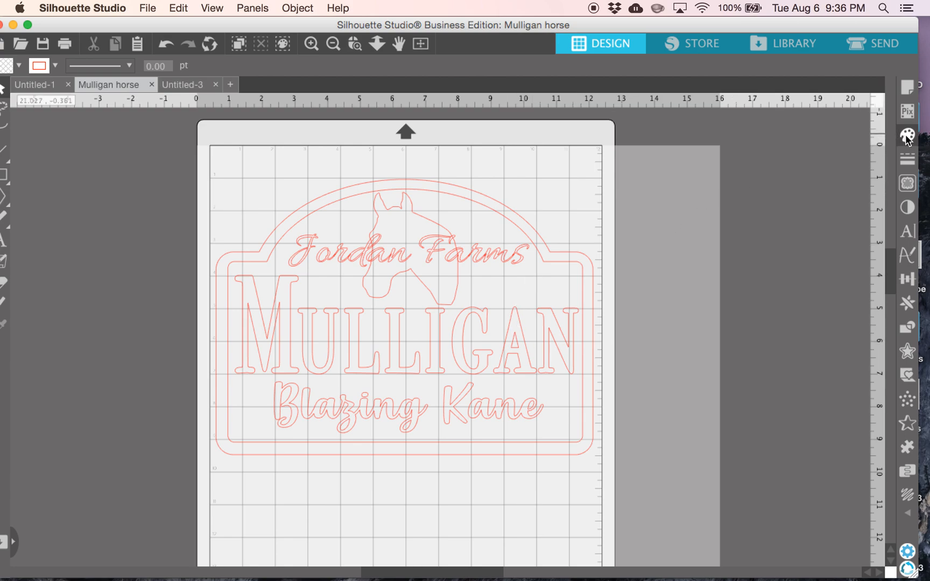
Show the Fill Color panel from the right sidebar
click(907, 134)
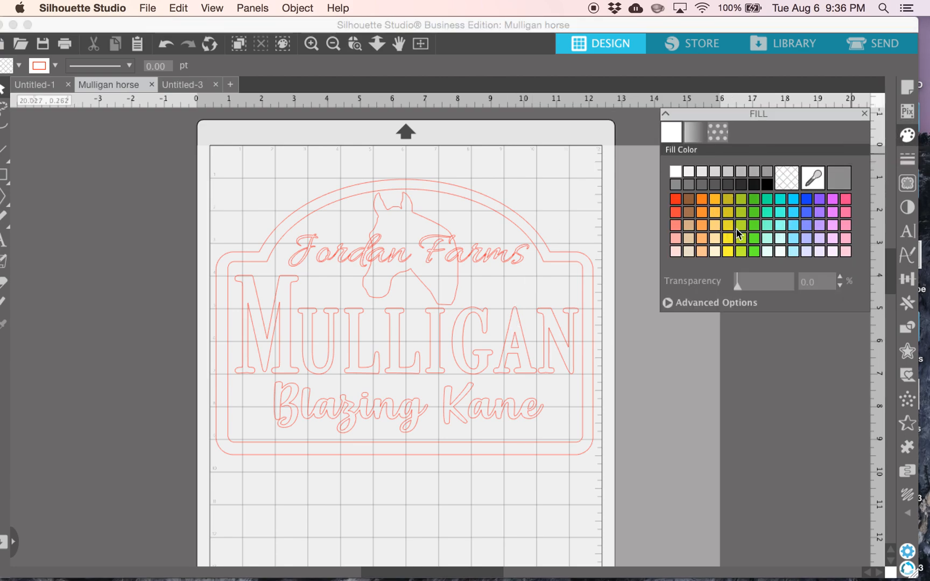
mouse_move(727, 221)
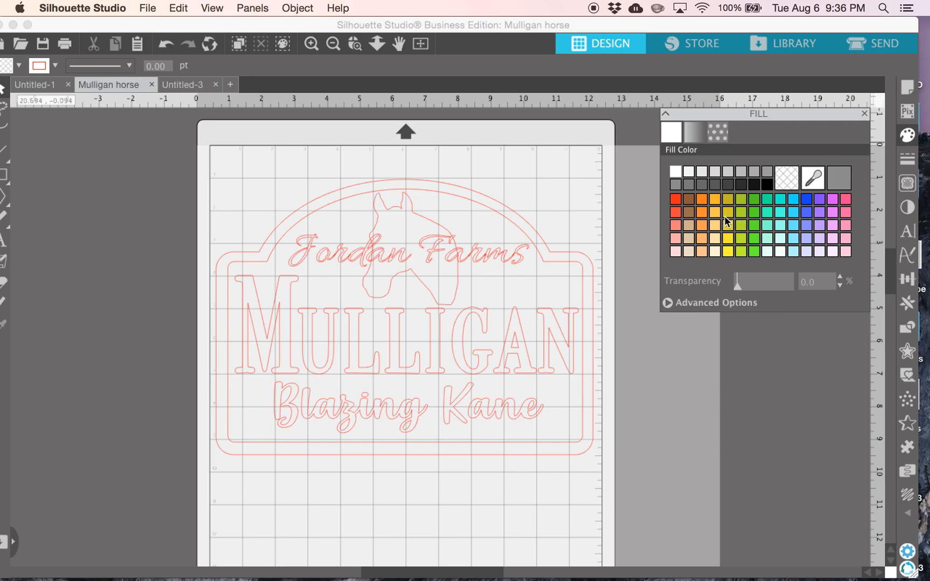
mouse_move(311, 315)
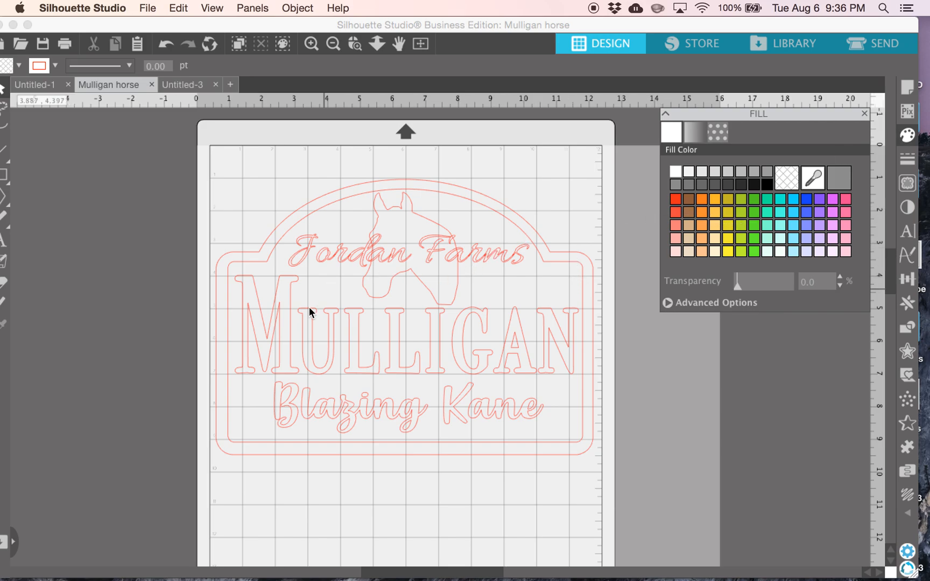
mouse_move(403, 416)
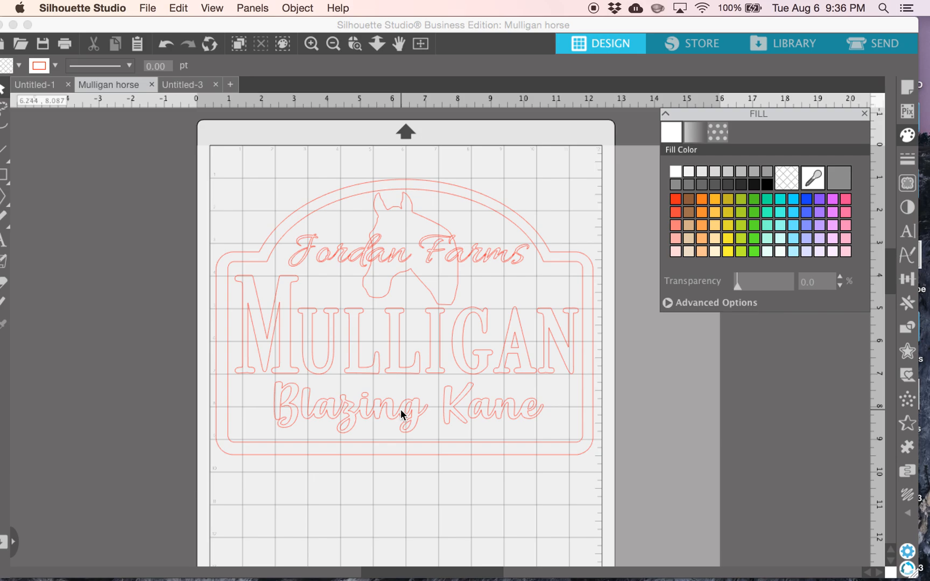
mouse_move(348, 295)
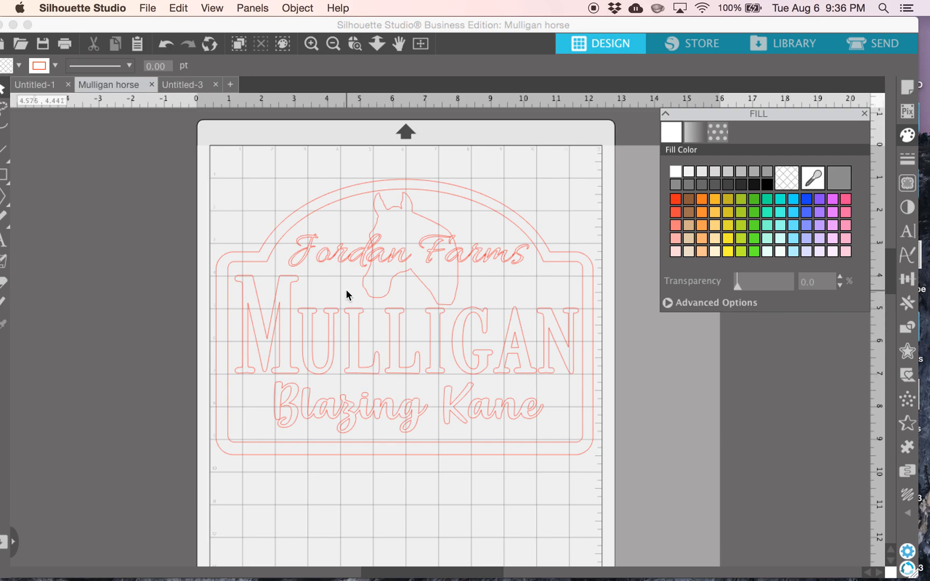
mouse_move(464, 325)
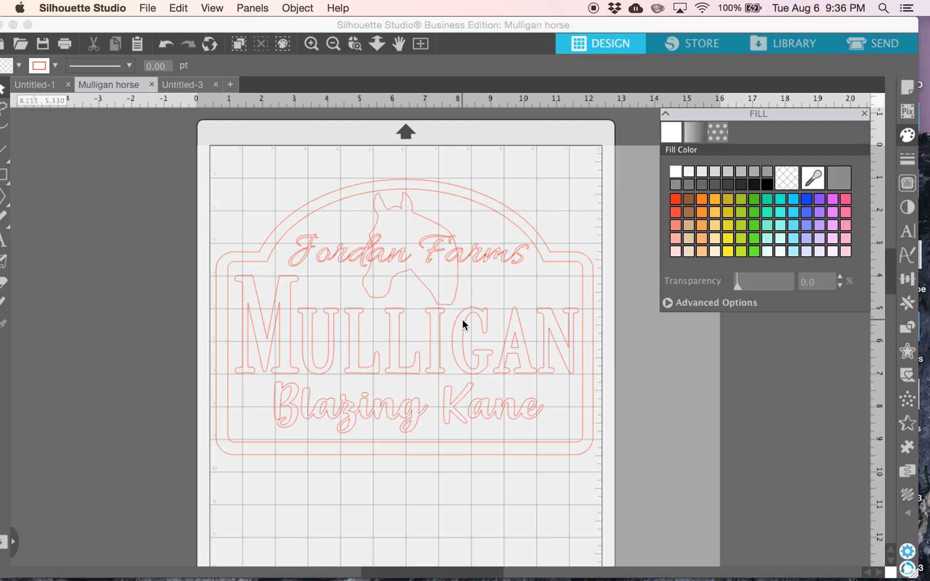
mouse_move(522, 344)
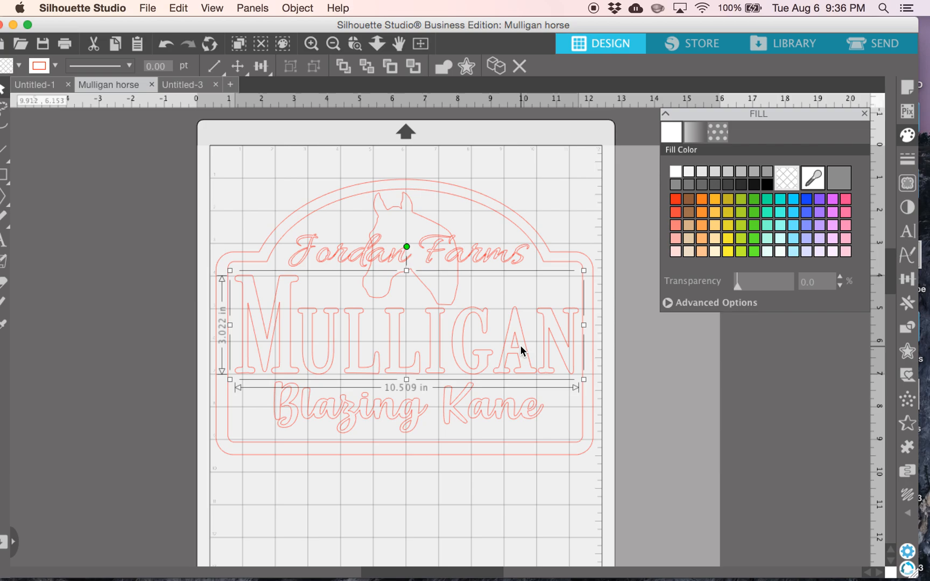
mouse_move(403, 351)
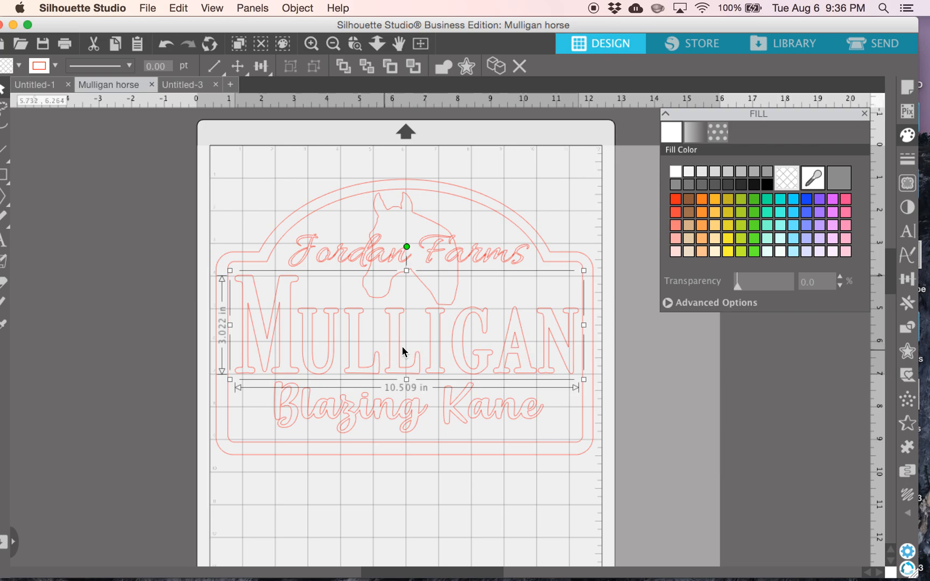
mouse_move(680, 181)
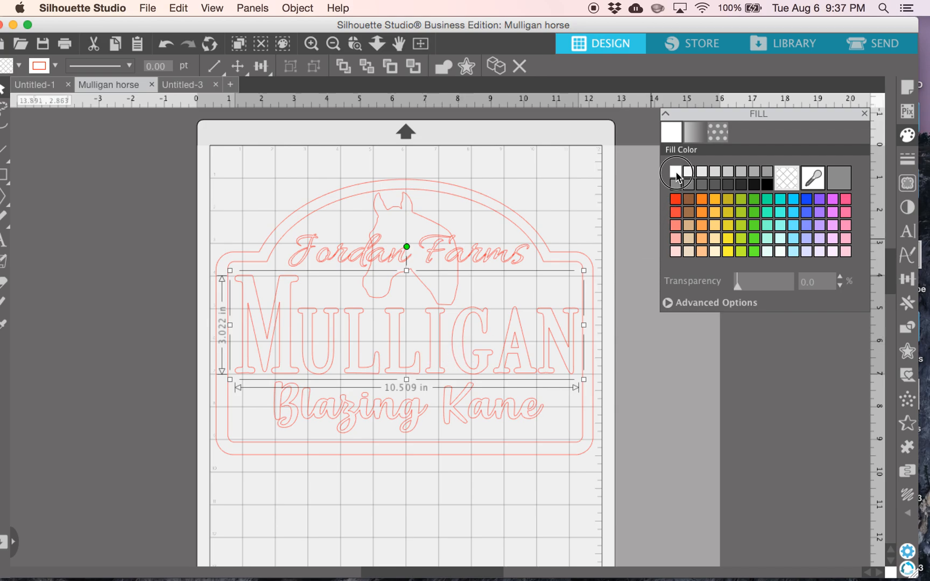
Fill MULLIGAN with white and the Blazing Kane lettering with dark brownish-grey
click(676, 171)
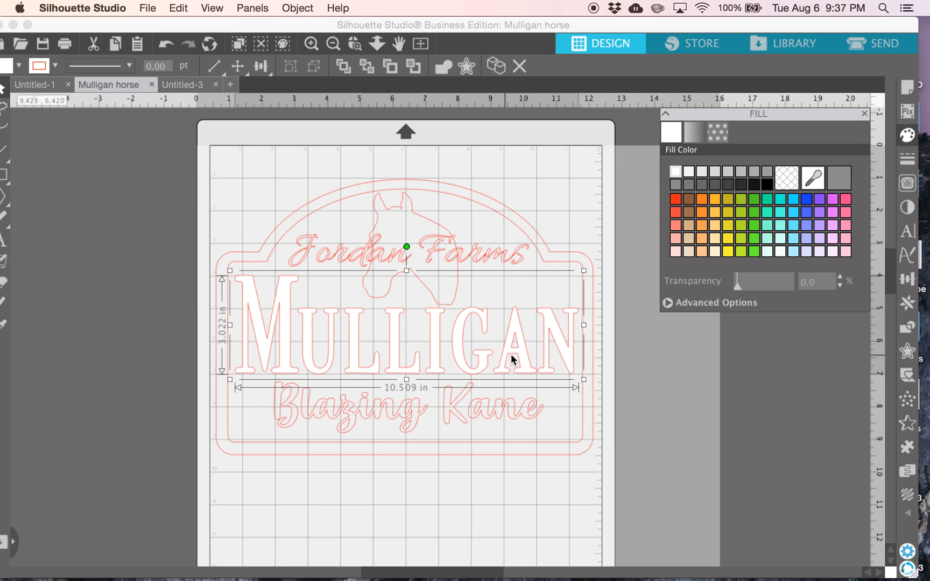
click(323, 409)
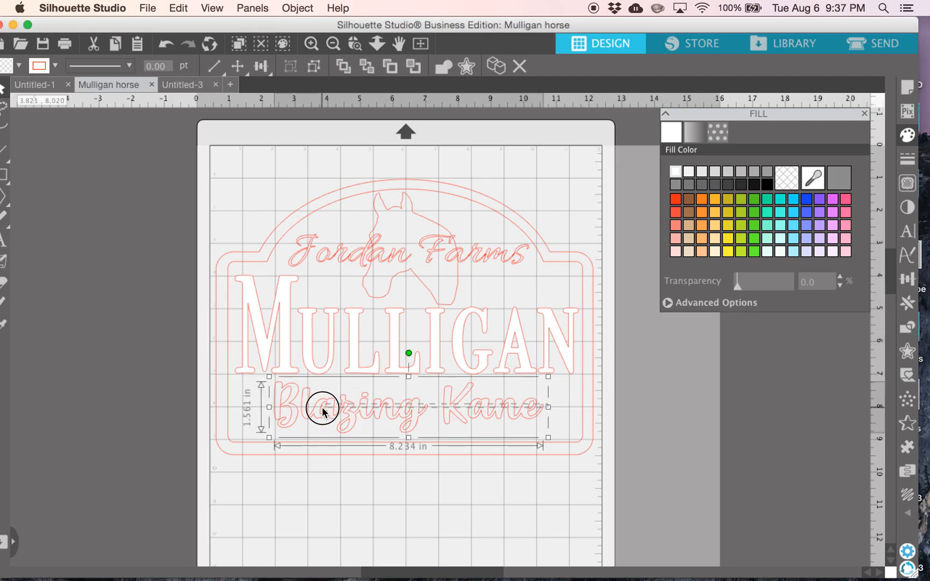
mouse_move(673, 281)
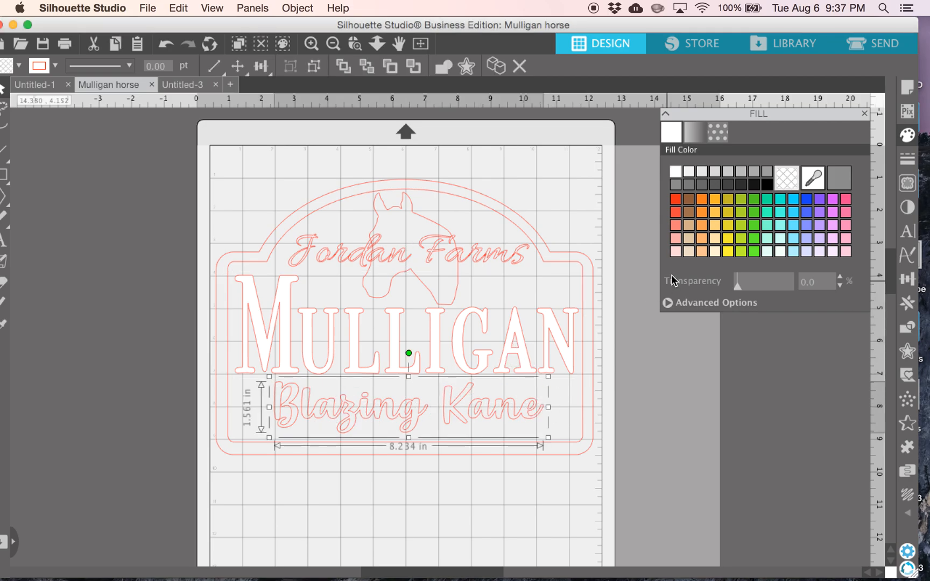
mouse_move(690, 191)
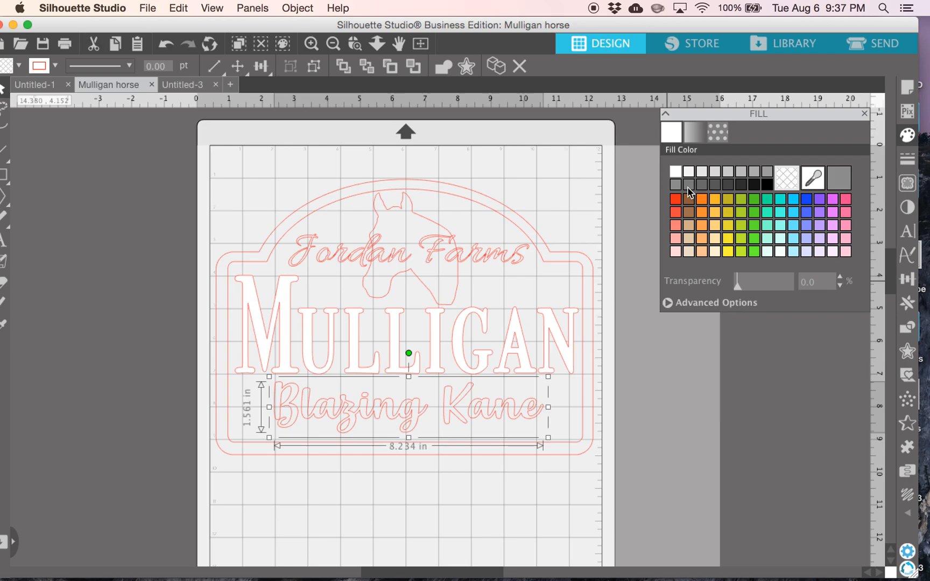
click(688, 184)
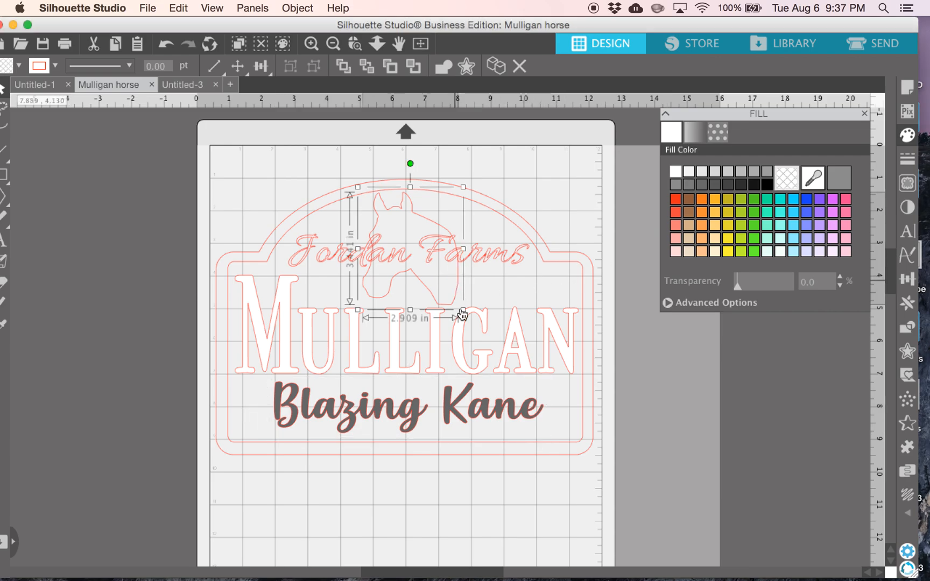
mouse_move(449, 410)
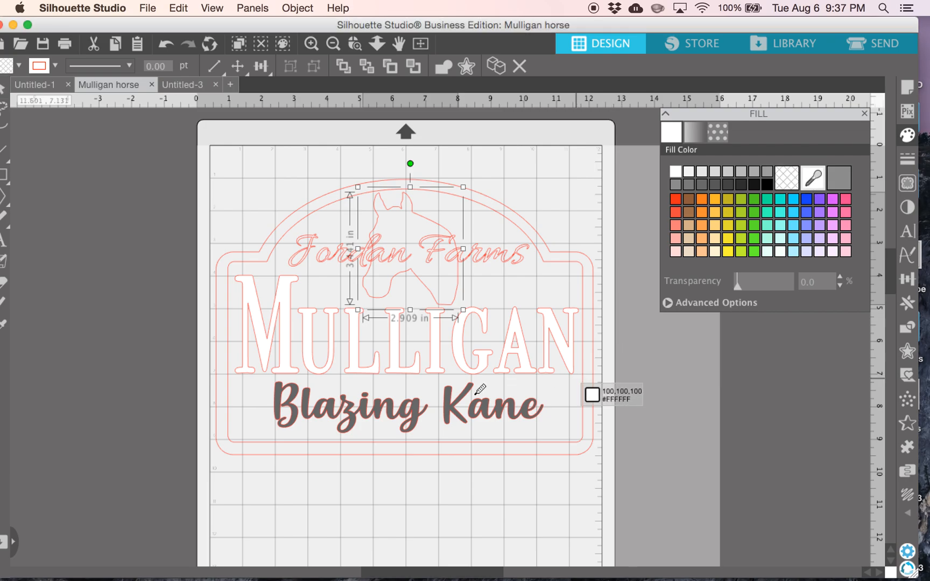
click(688, 184)
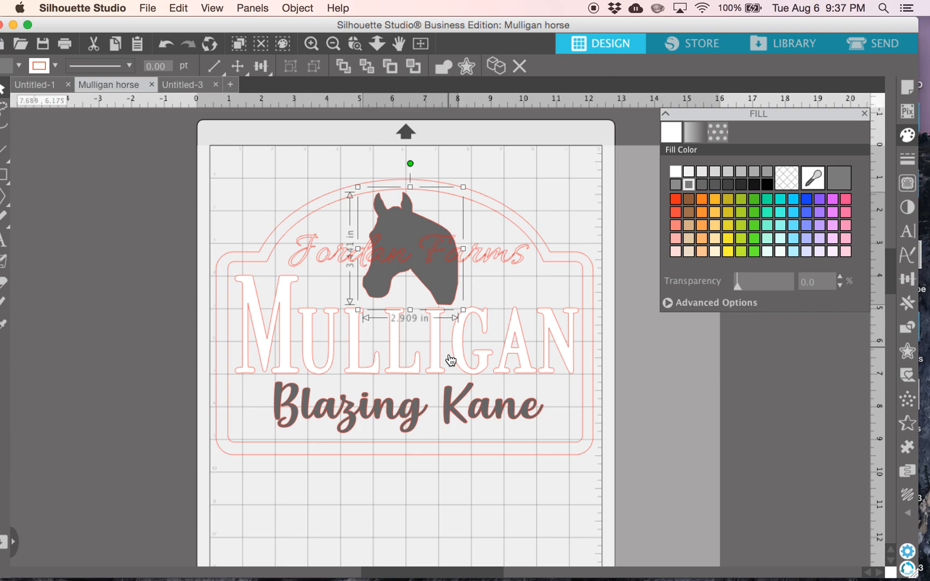
mouse_move(321, 254)
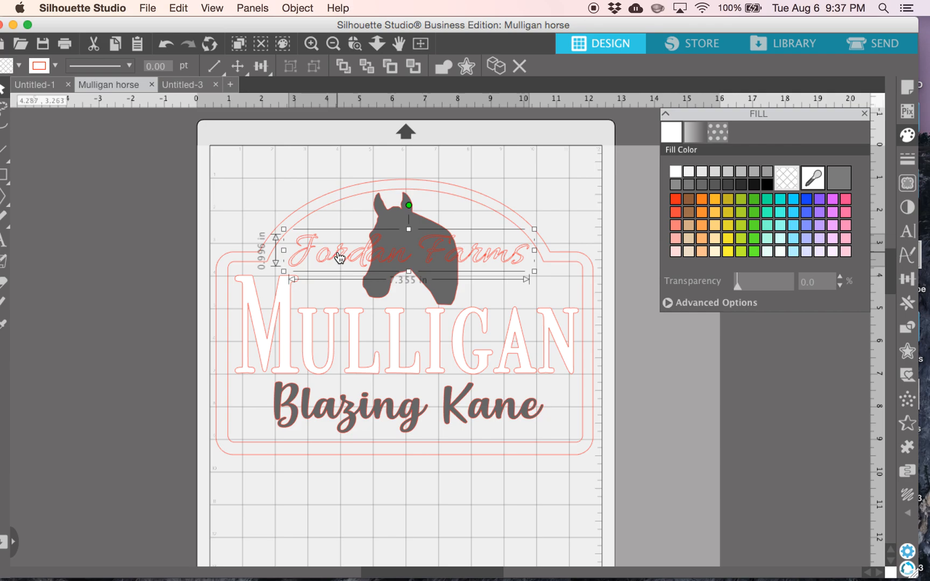
mouse_move(372, 259)
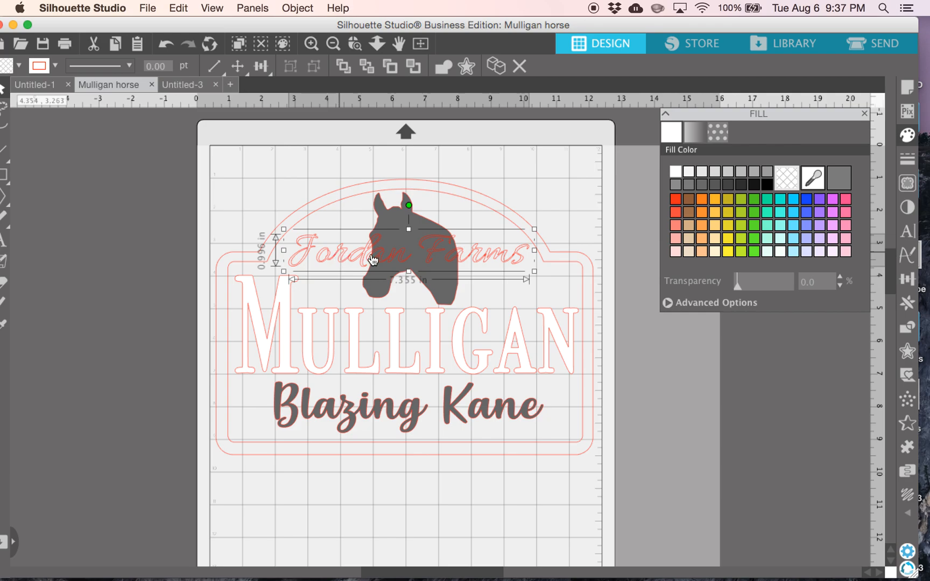
mouse_move(422, 262)
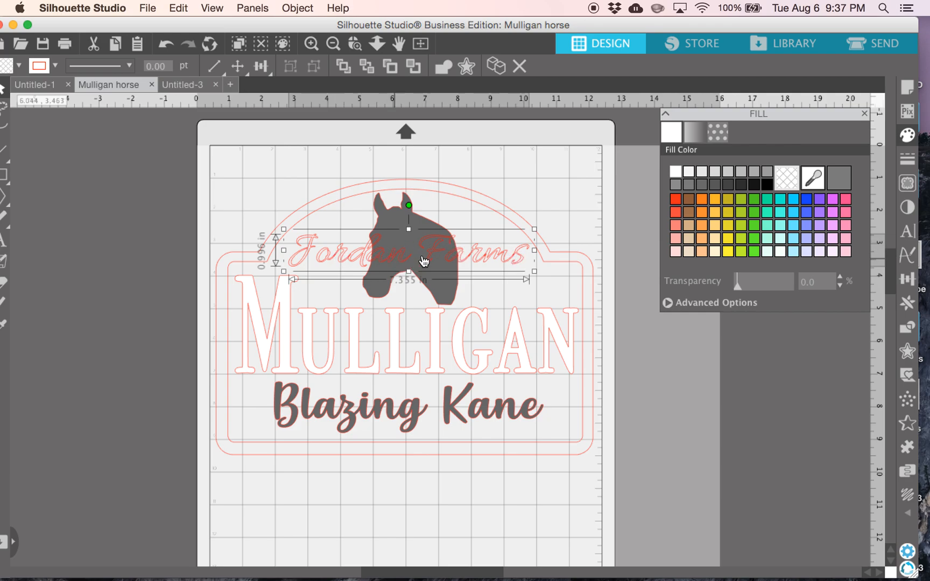
mouse_move(471, 307)
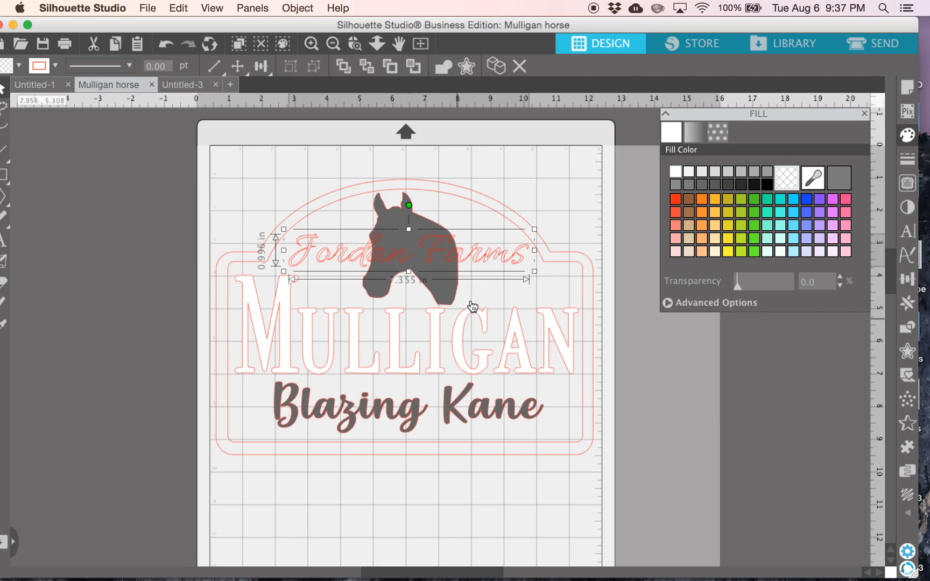
mouse_move(408, 253)
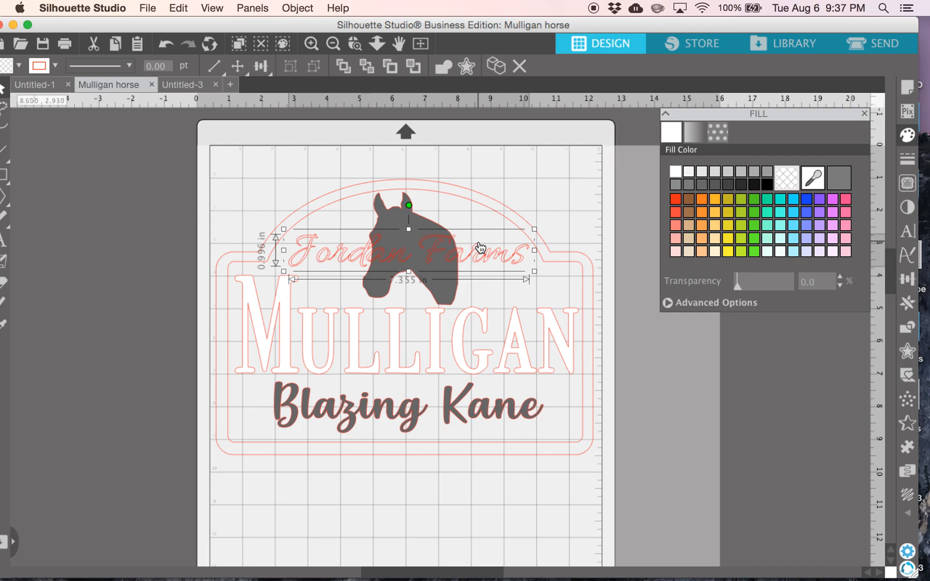
mouse_move(440, 250)
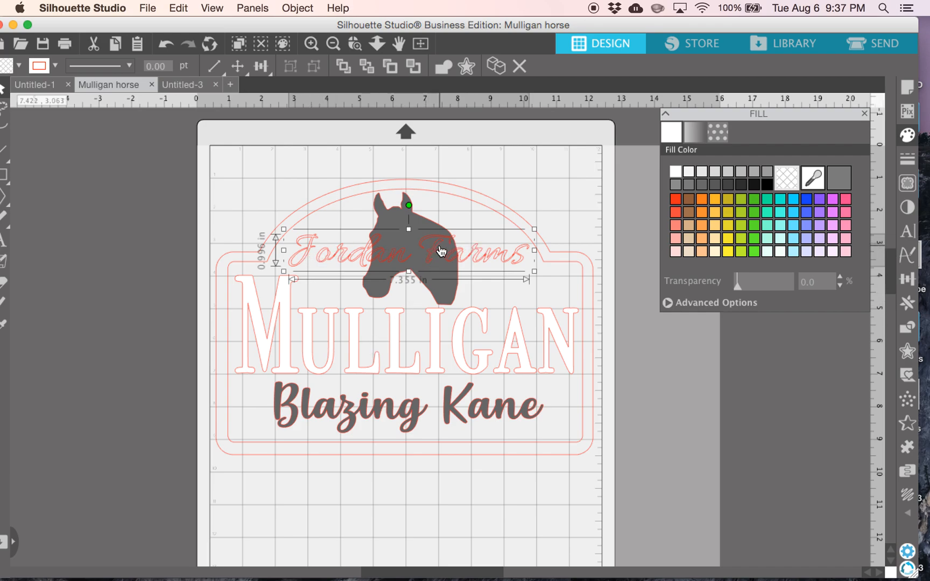
mouse_move(683, 176)
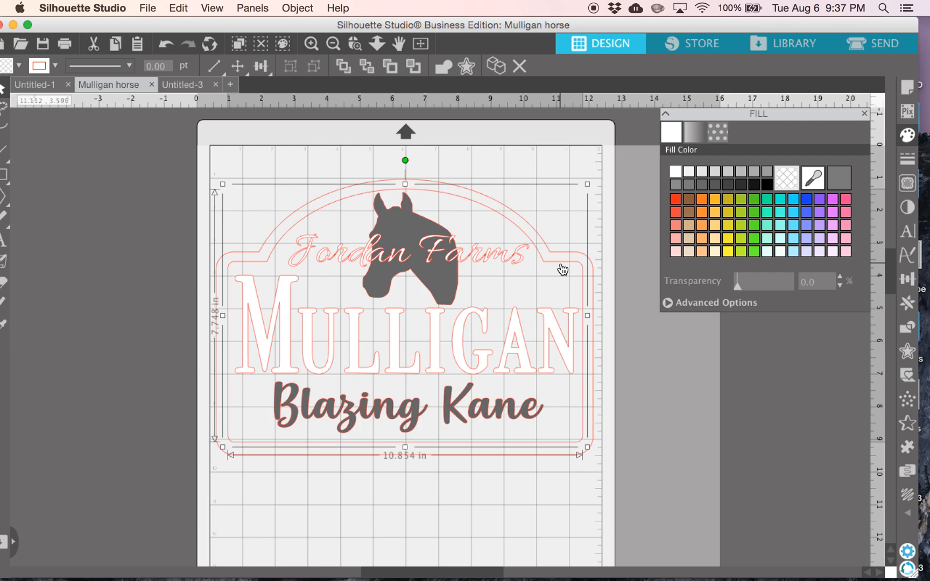
mouse_move(735, 195)
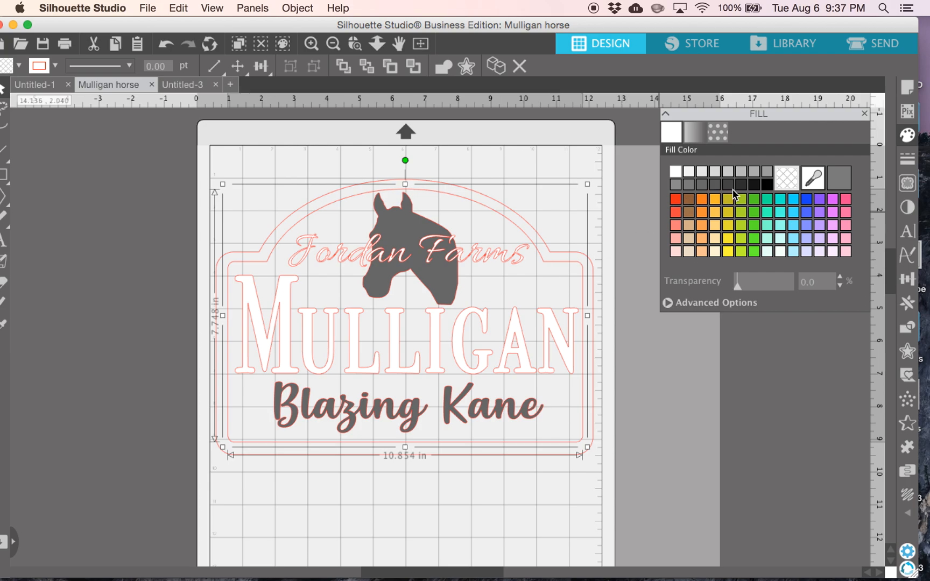
Fill the sign's background shape with black and deselect to preview it
click(766, 184)
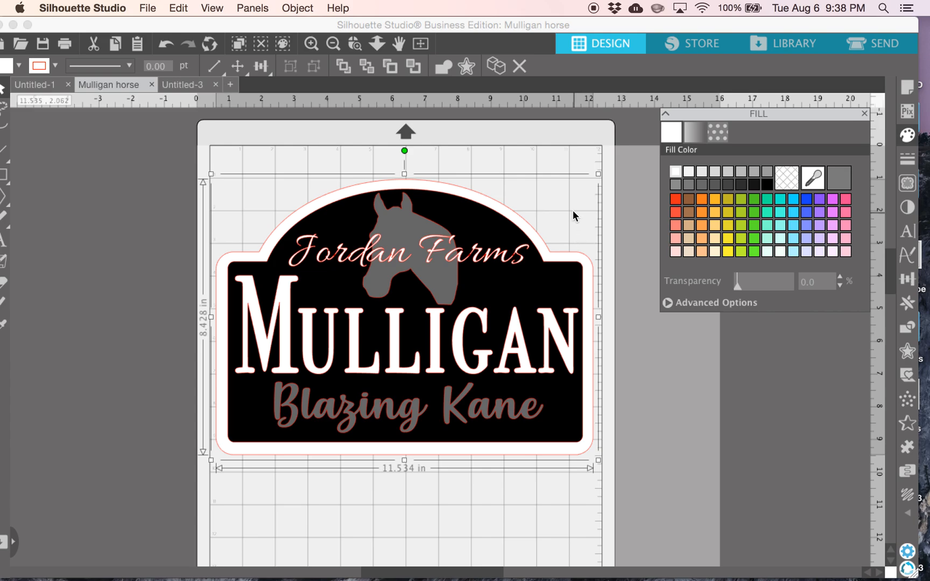
click(575, 215)
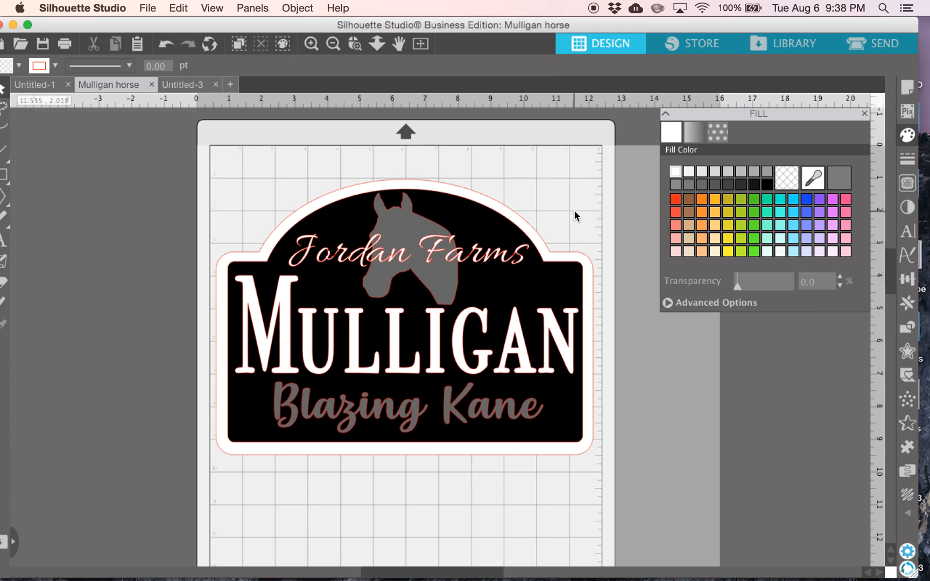
mouse_move(596, 182)
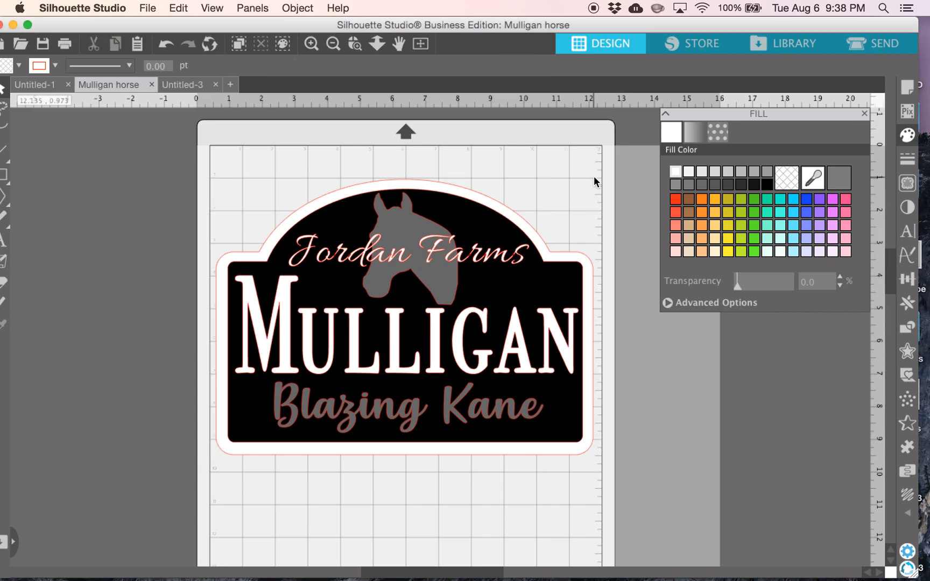
mouse_move(385, 196)
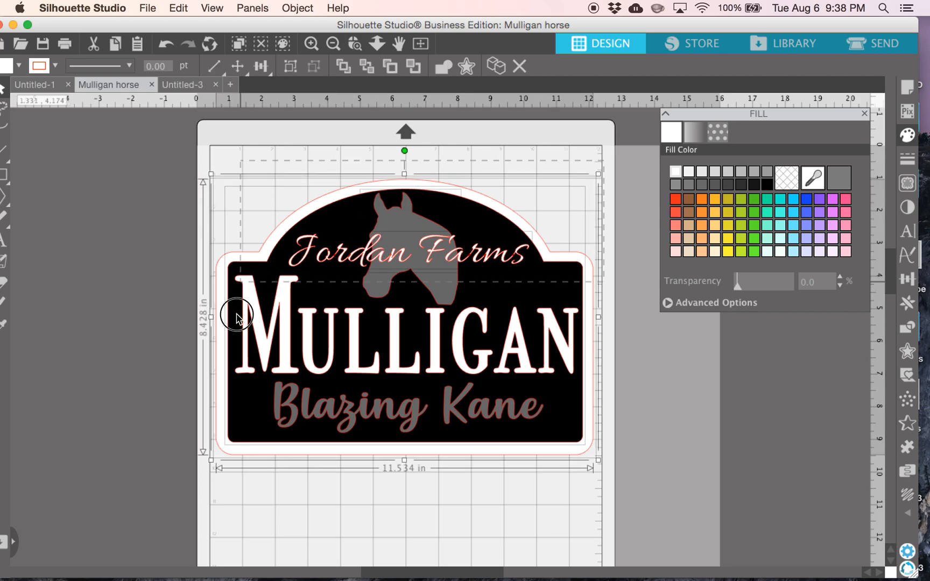
mouse_move(121, 261)
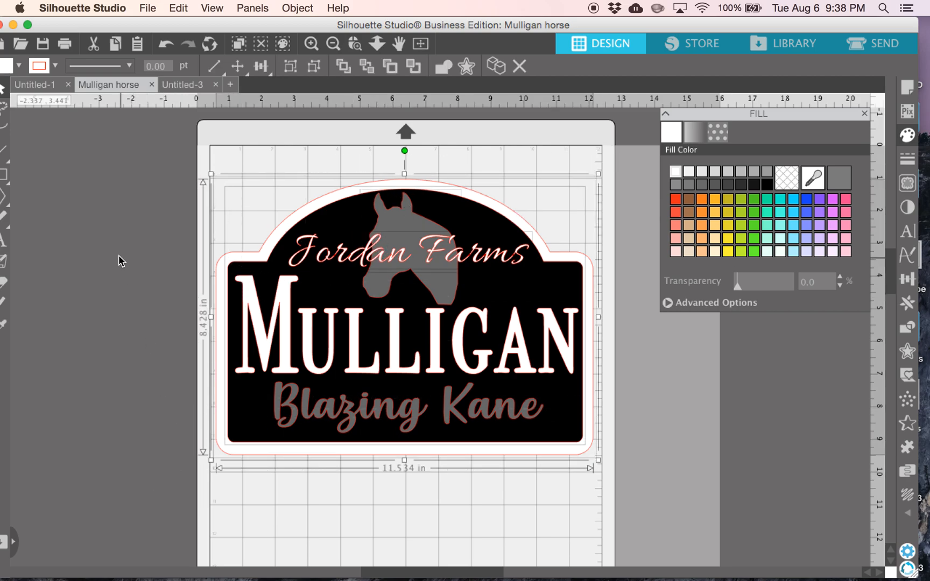
mouse_move(56, 66)
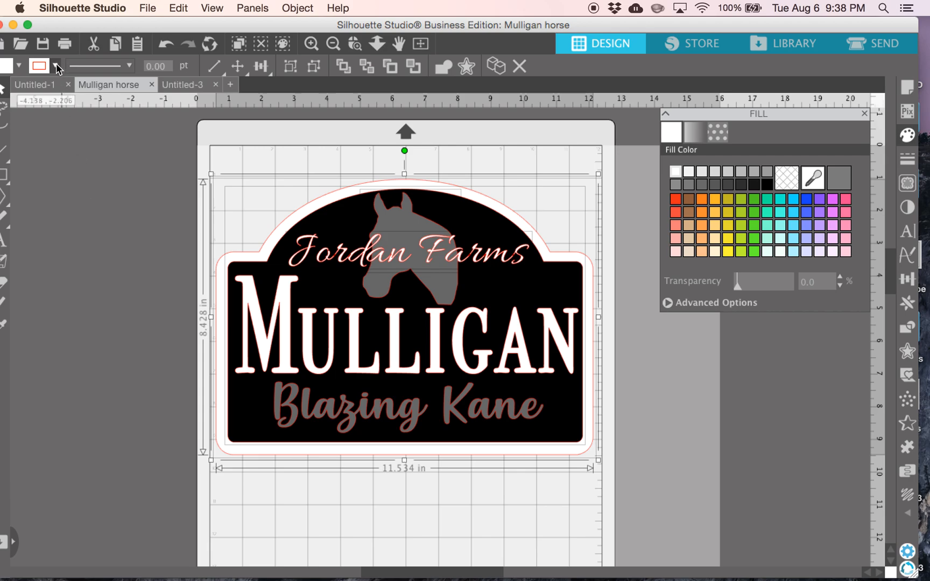
Set the sign elements' line colour to none, removing the pink outlines
click(55, 66)
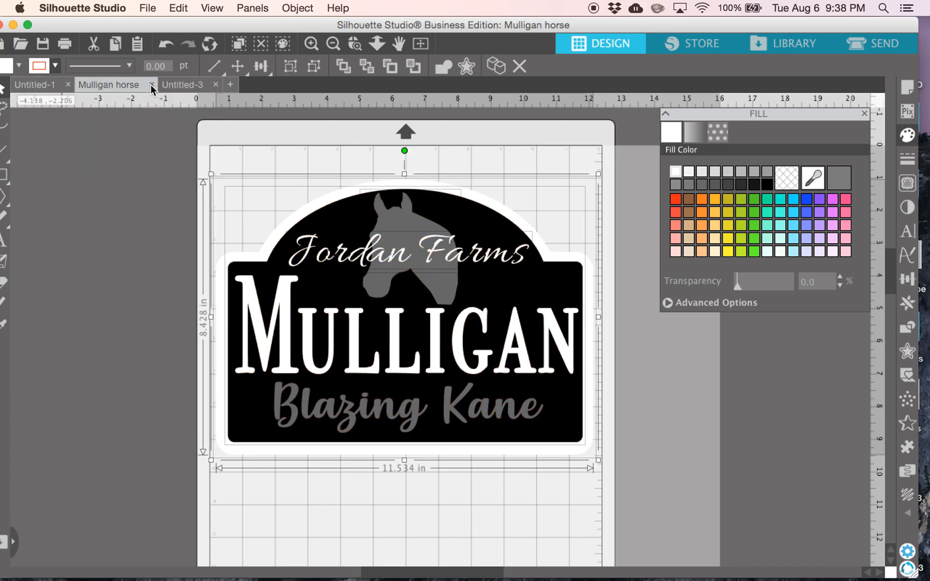
click(277, 160)
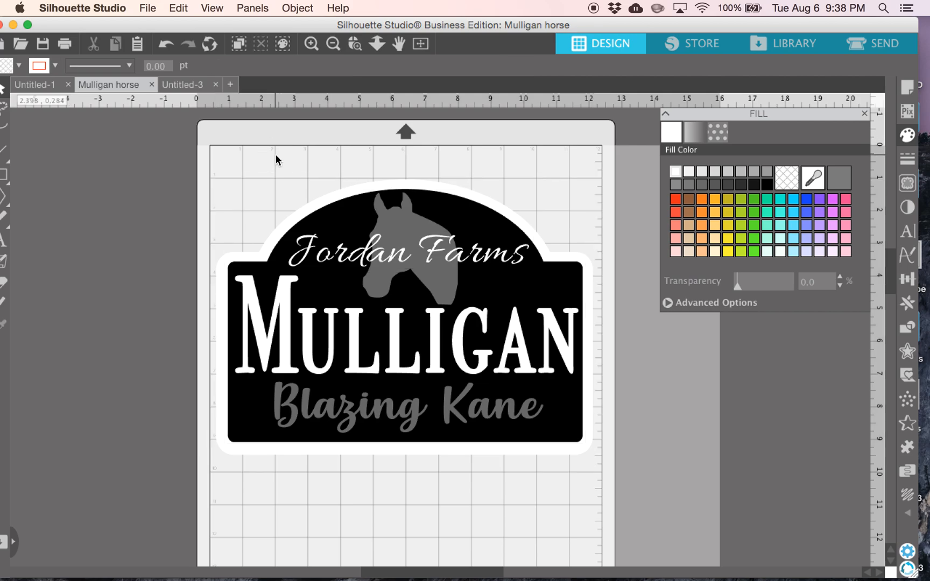
mouse_move(480, 334)
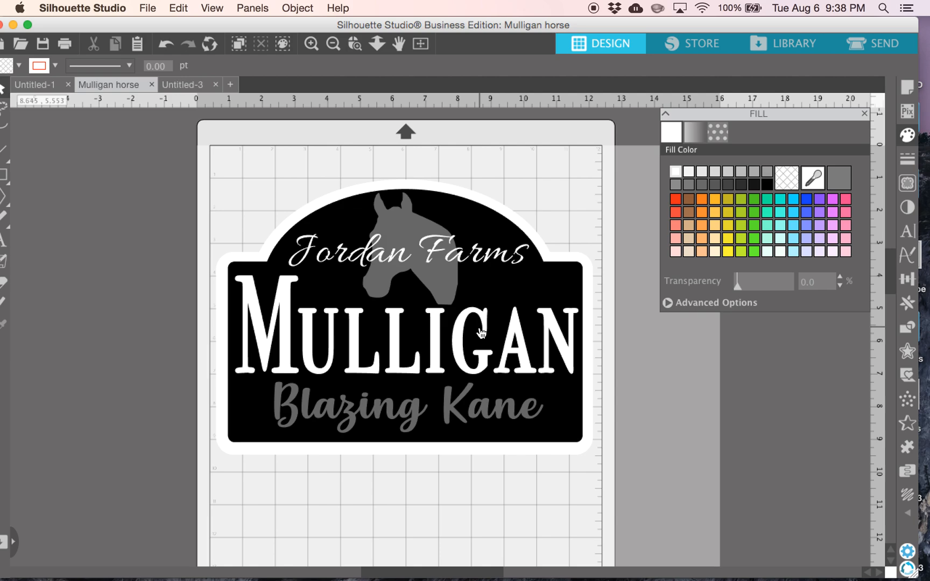
mouse_move(510, 299)
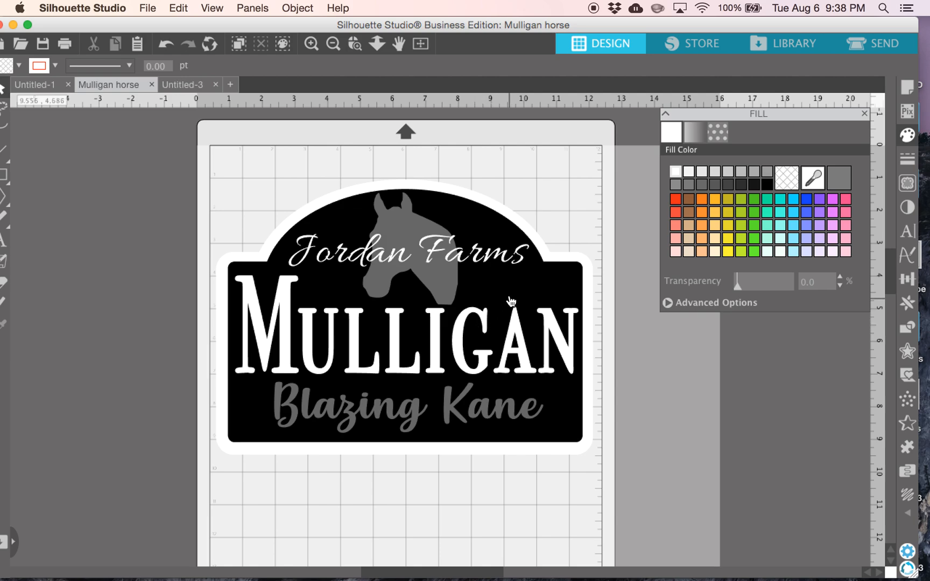
mouse_move(320, 353)
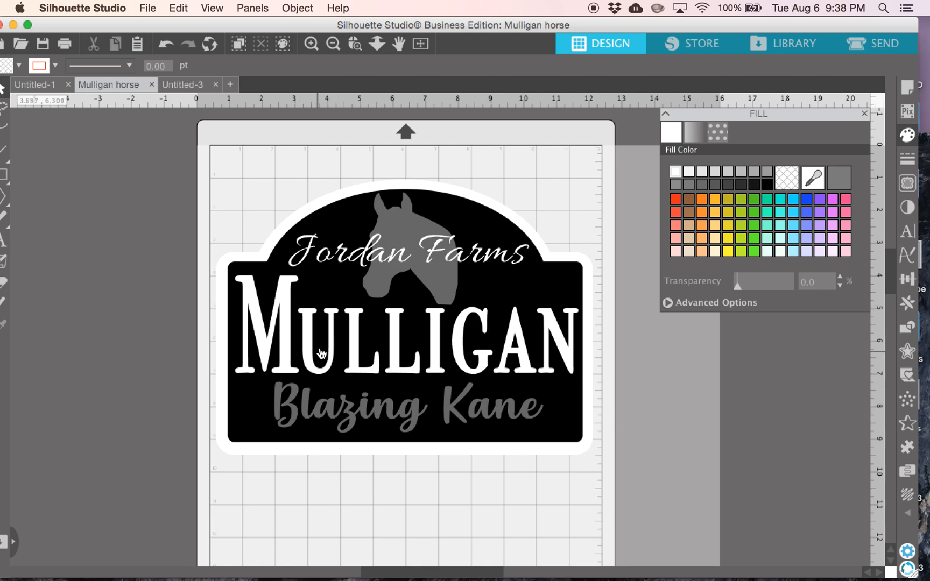
mouse_move(629, 214)
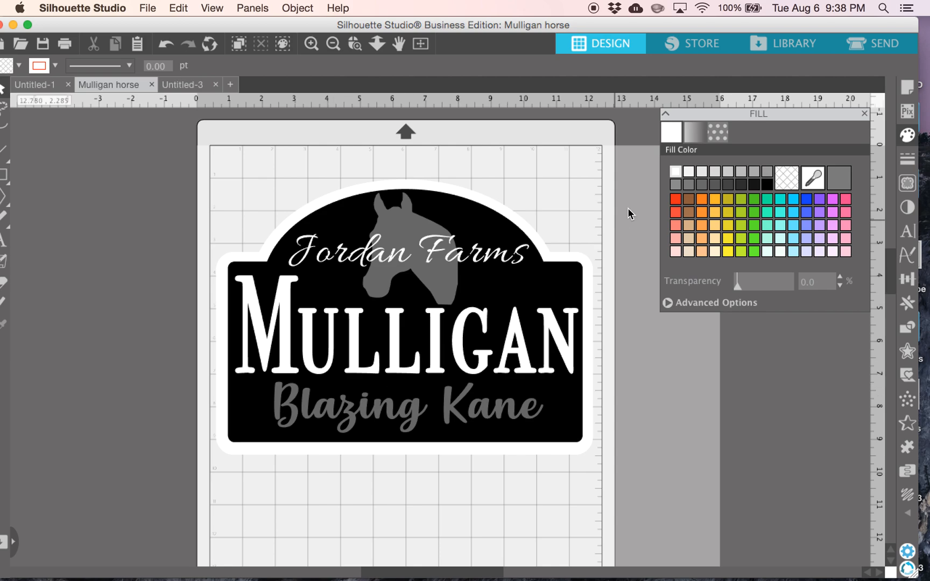
mouse_move(534, 249)
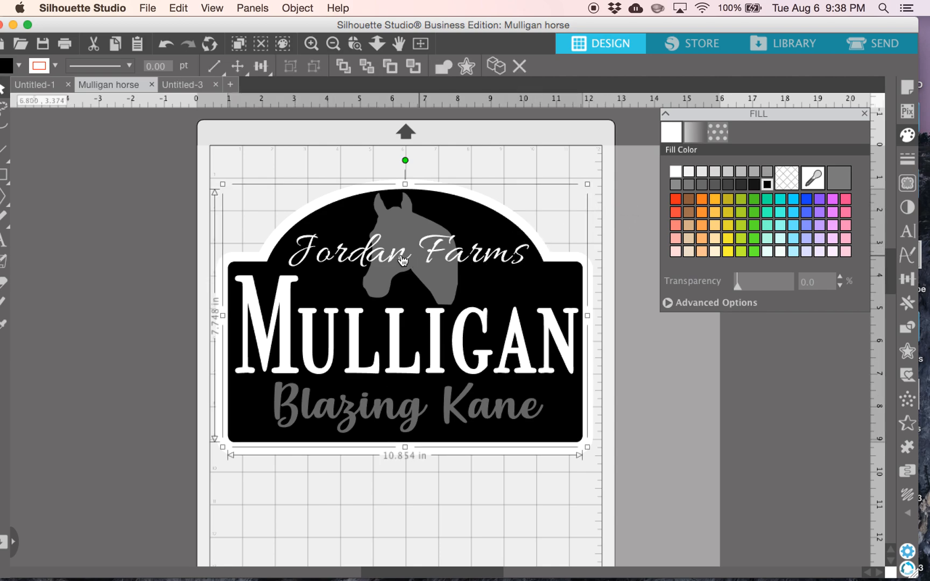
mouse_move(148, 8)
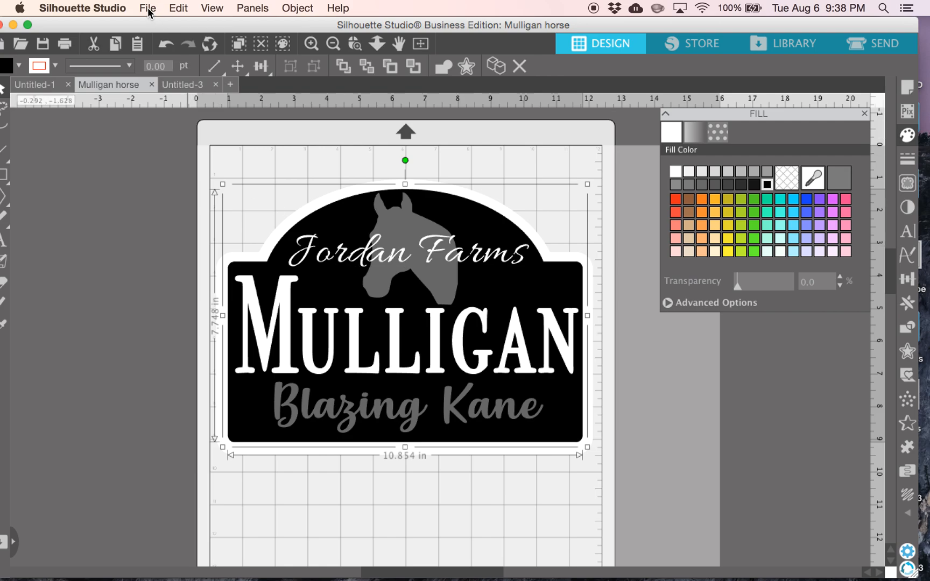
Start Save As to the hard drive with PNG chosen as the file format
click(148, 7)
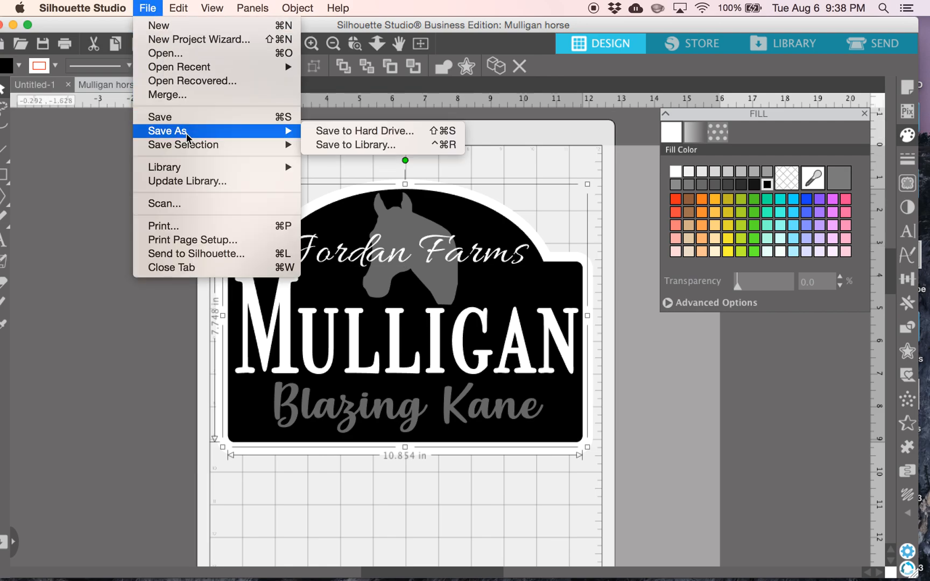
mouse_move(365, 130)
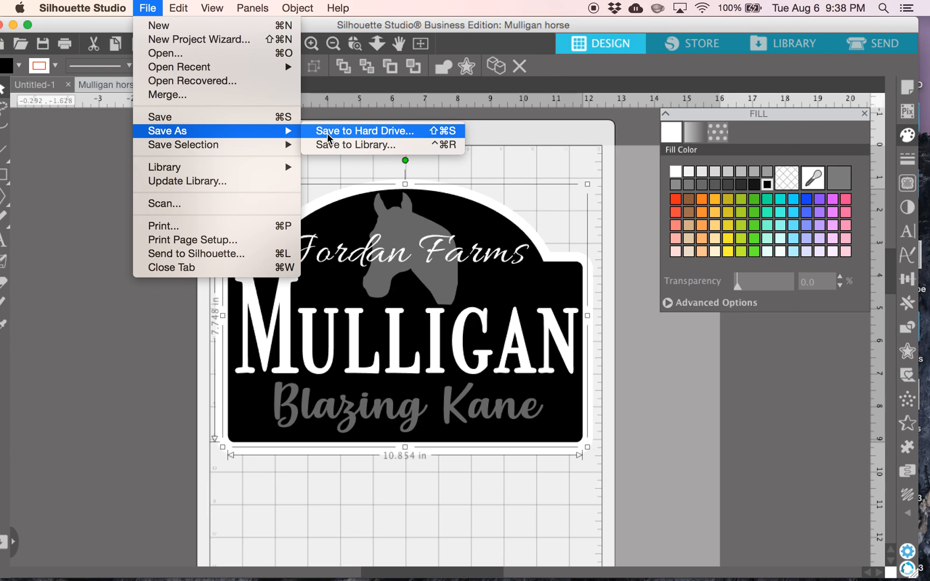
click(364, 130)
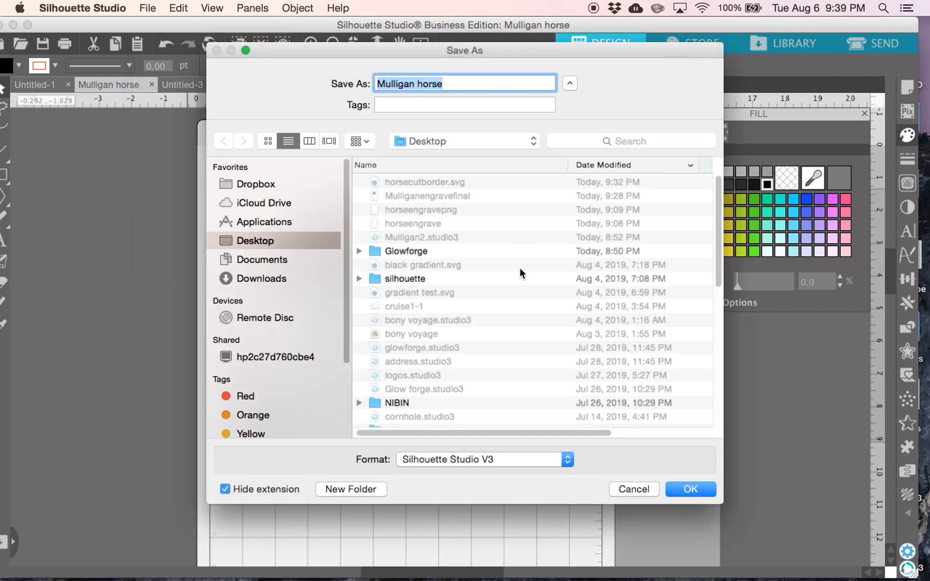
mouse_move(566, 459)
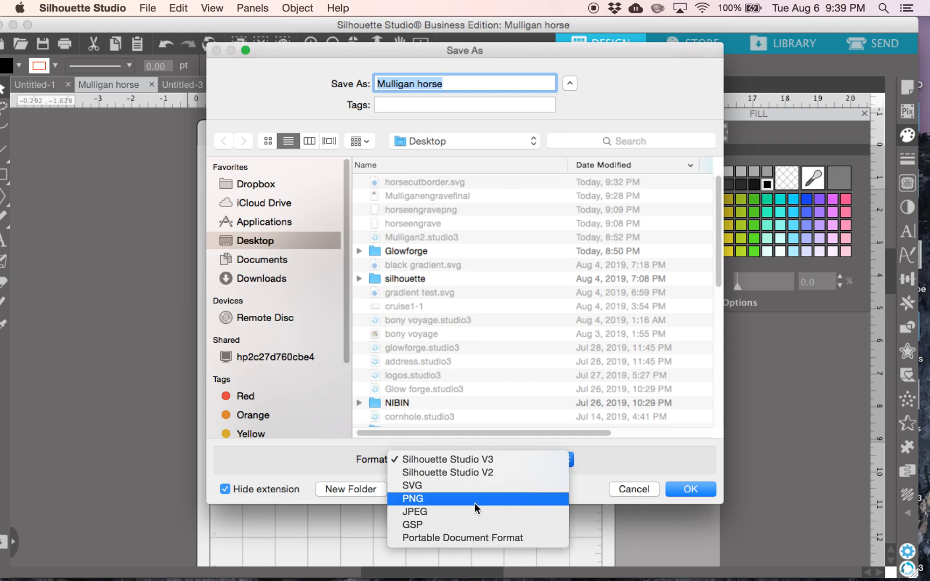
mouse_move(472, 512)
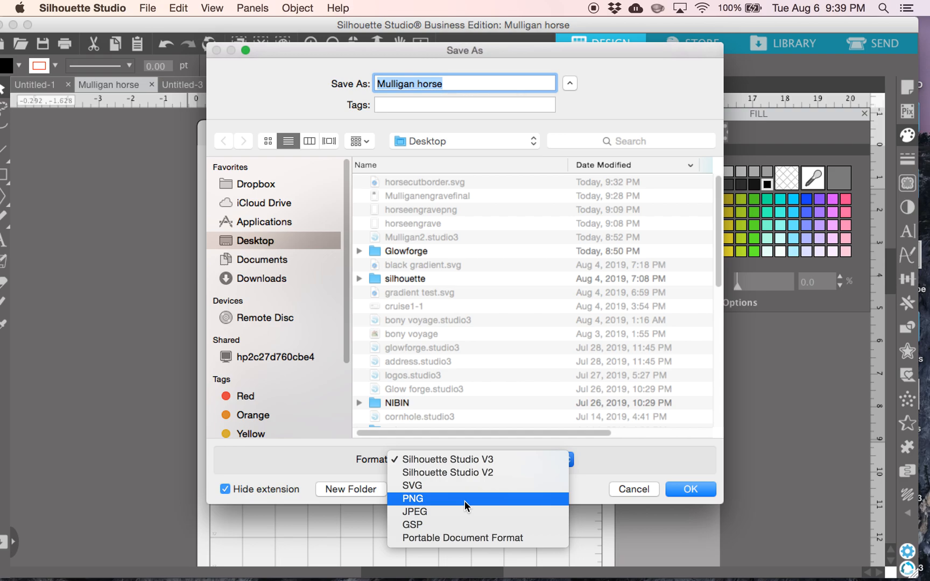
click(412, 498)
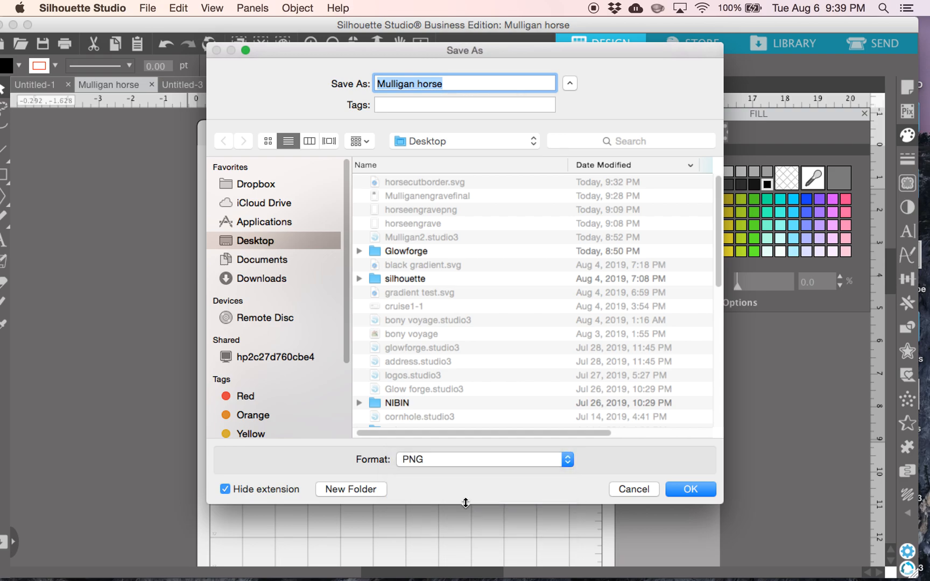
mouse_move(483, 443)
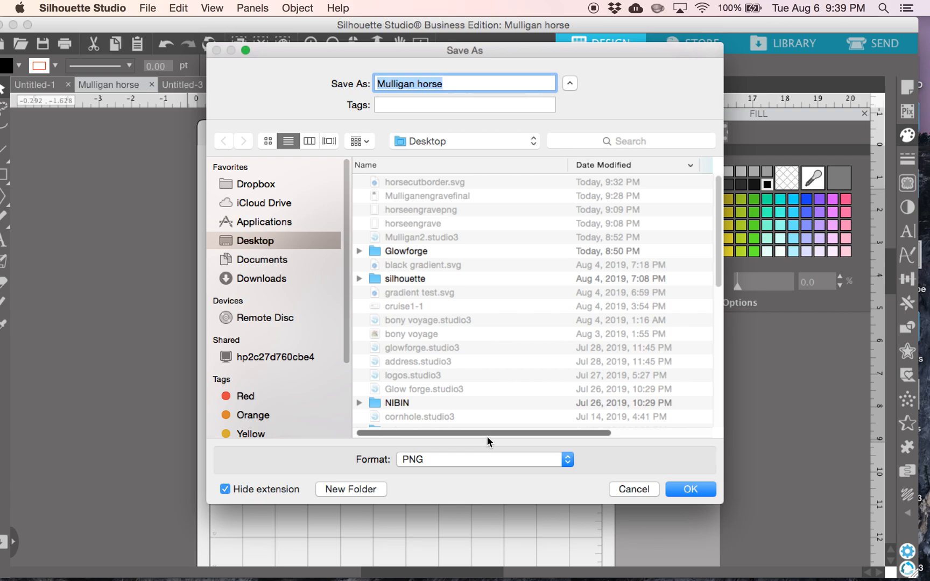
click(444, 83)
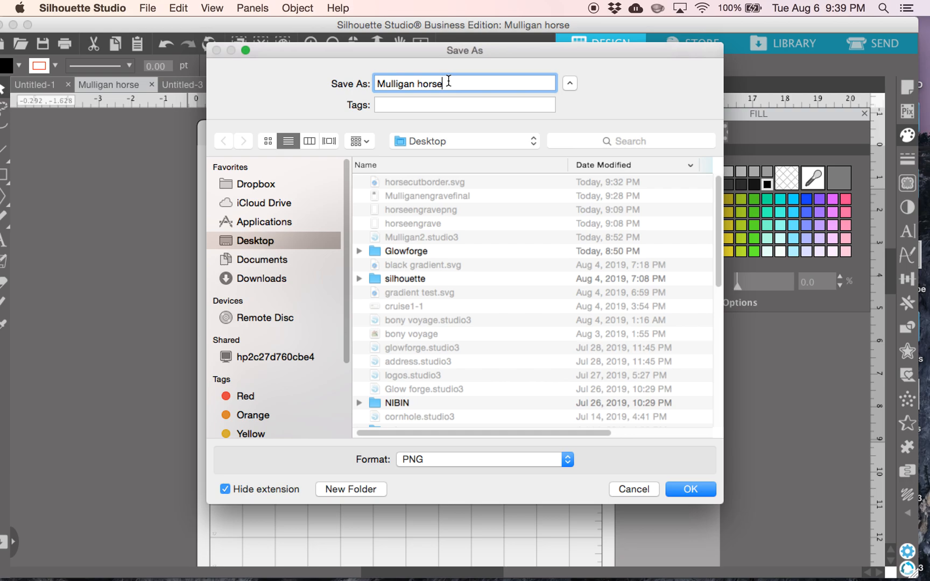
mouse_move(647, 403)
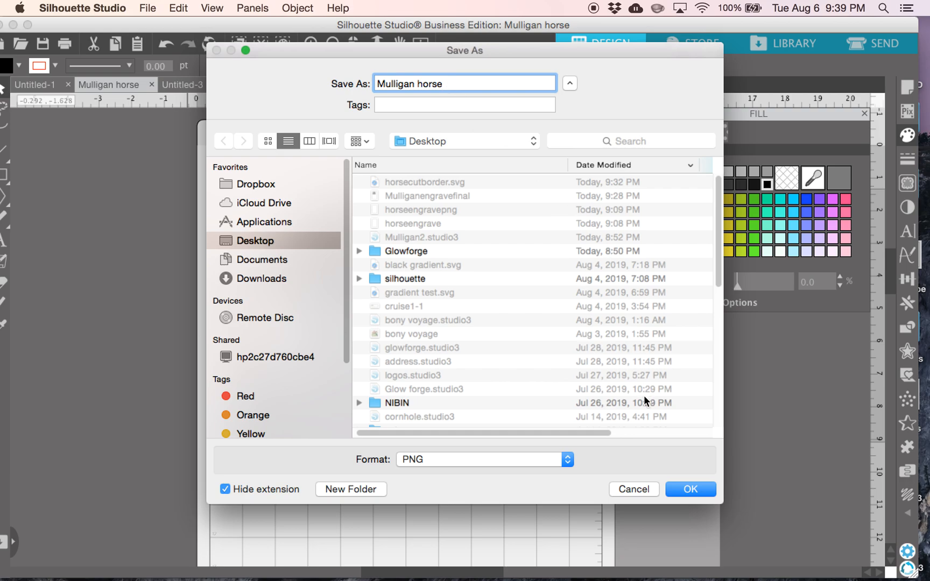
Save the design as a 1664 by 2600 pixel, 104 DPI PNG bitmap
click(690, 488)
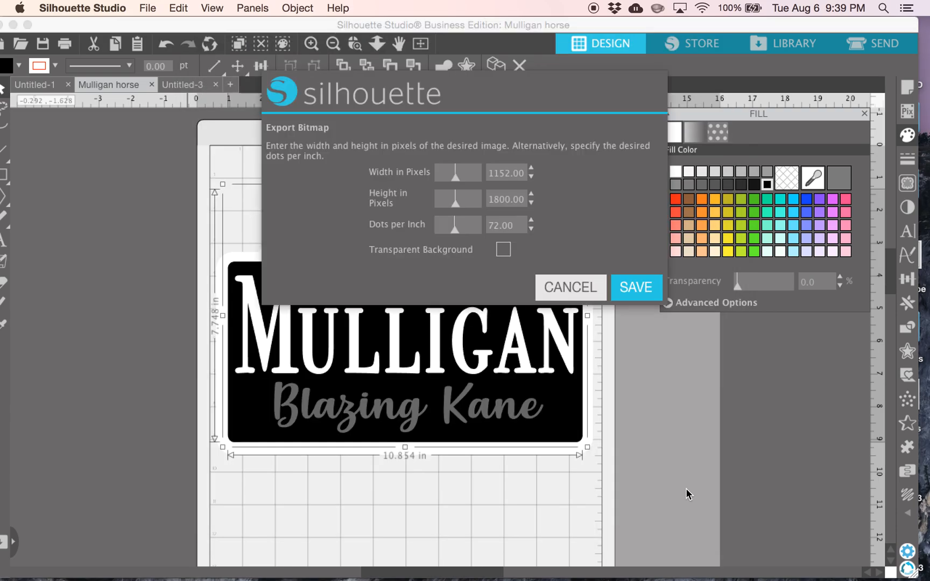
mouse_move(458, 237)
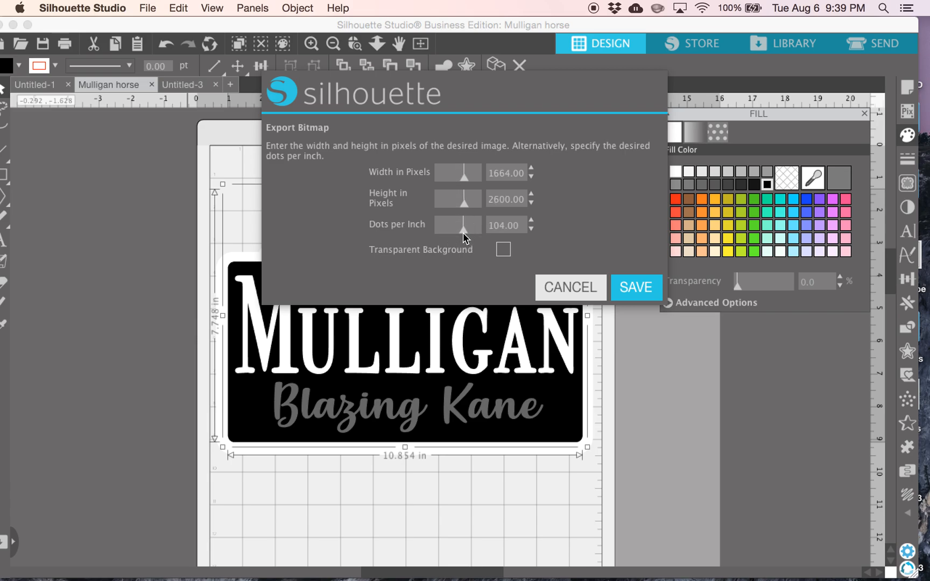
mouse_move(561, 141)
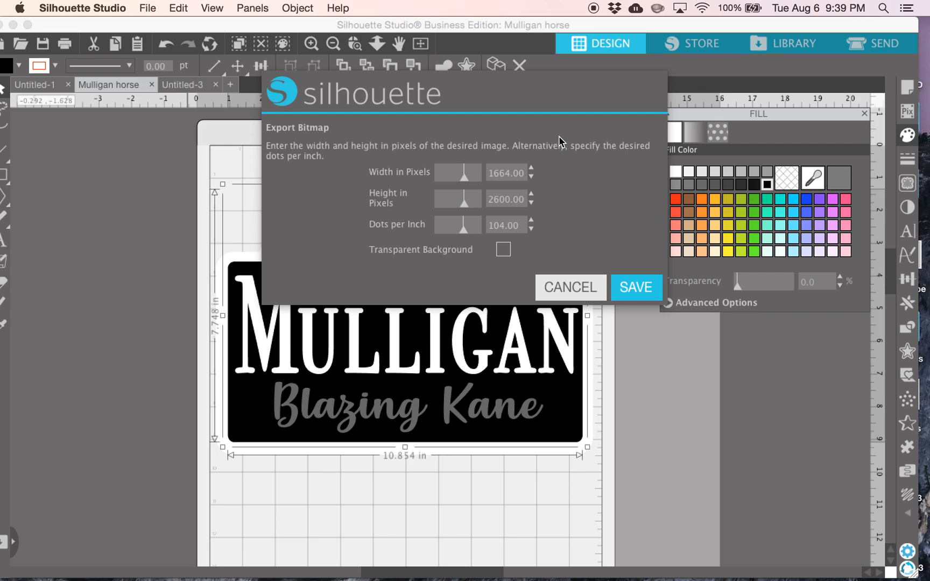
mouse_move(608, 255)
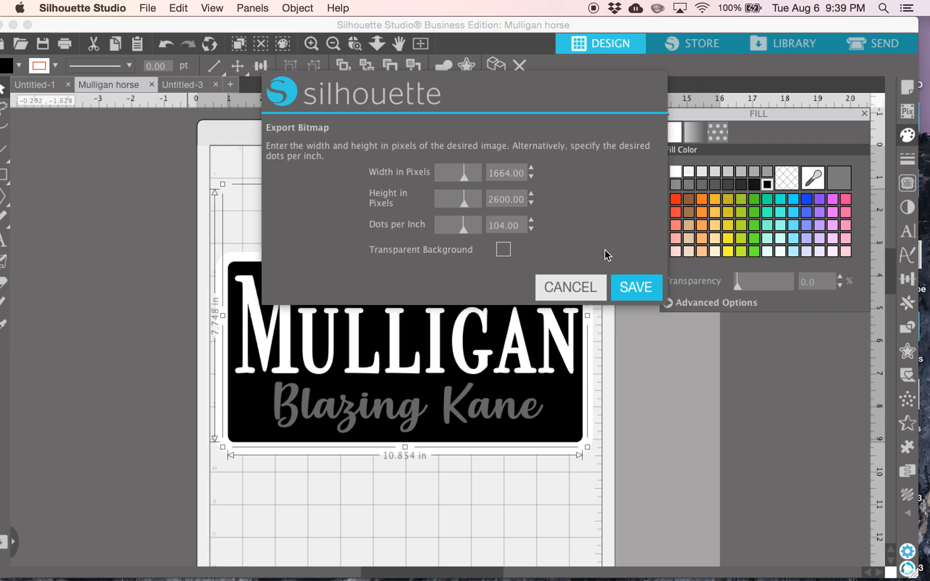
mouse_move(615, 257)
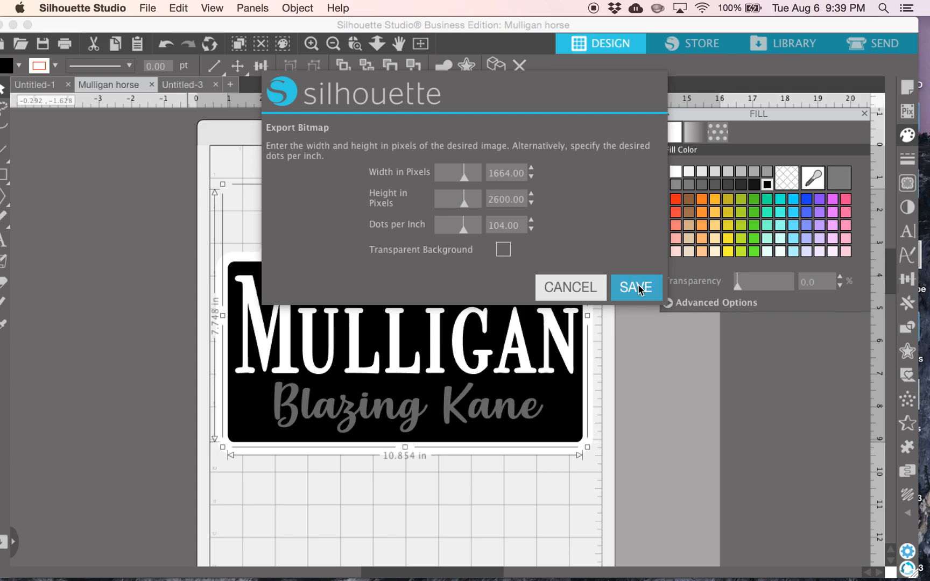
click(635, 288)
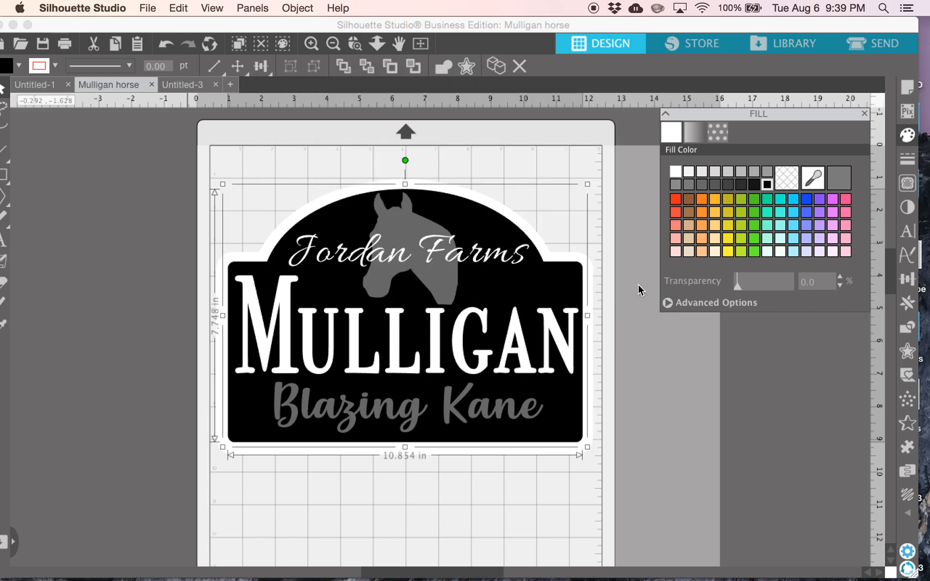
Deselect the sign and switch to the Untitled-3 document holding the arched border
click(606, 240)
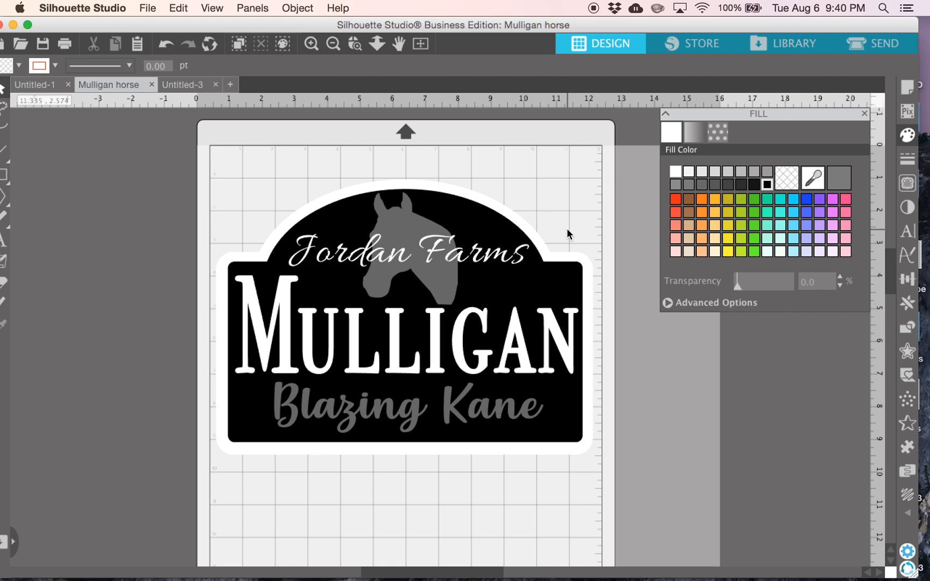
mouse_move(557, 243)
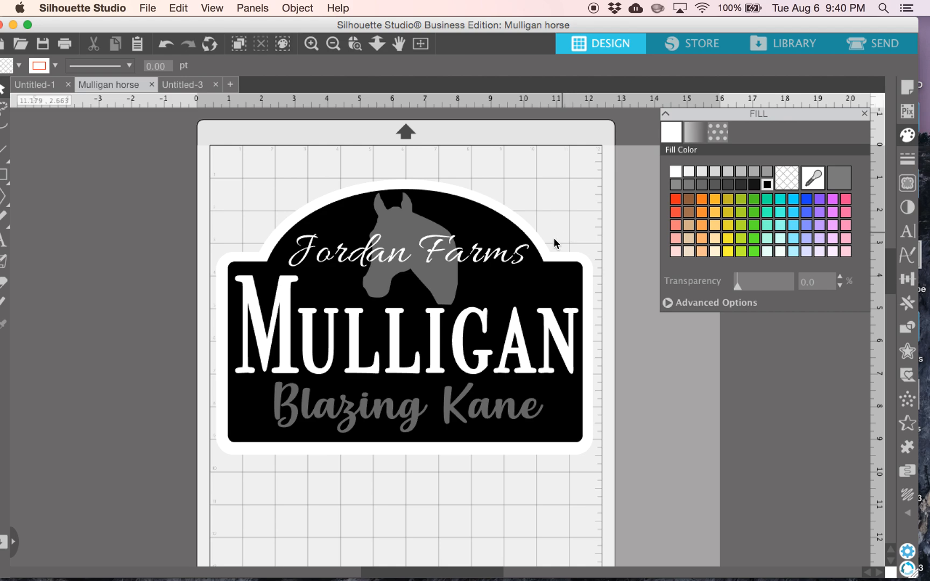
mouse_move(545, 255)
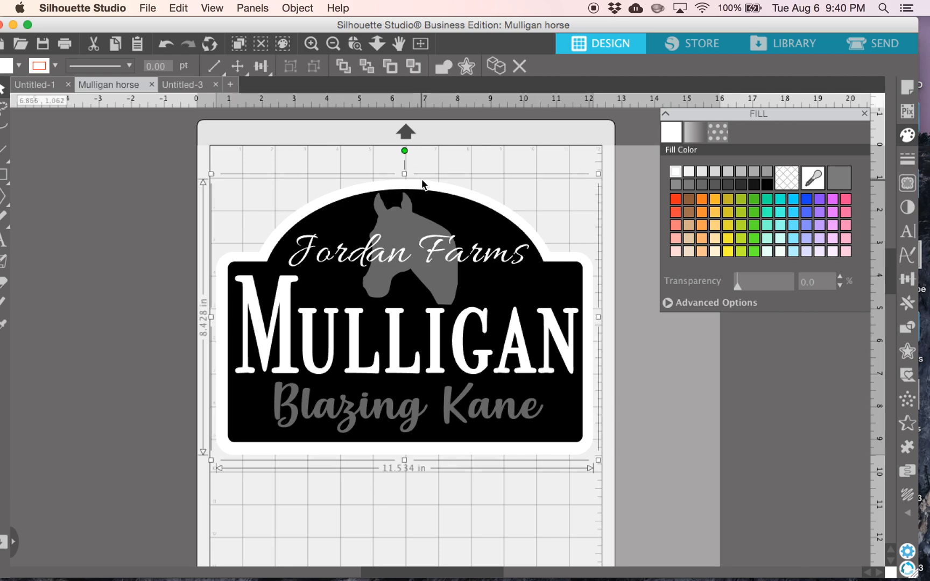
mouse_move(297, 258)
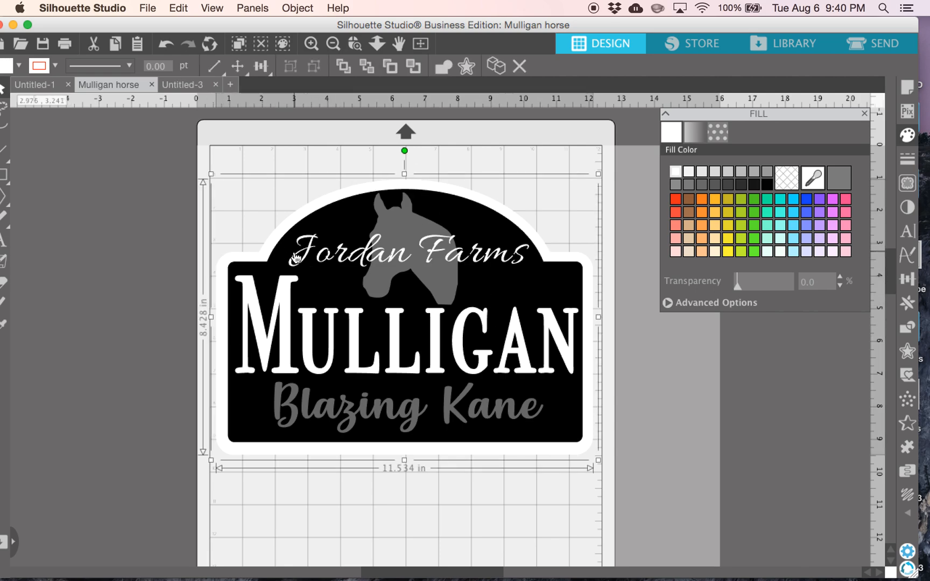
mouse_move(335, 279)
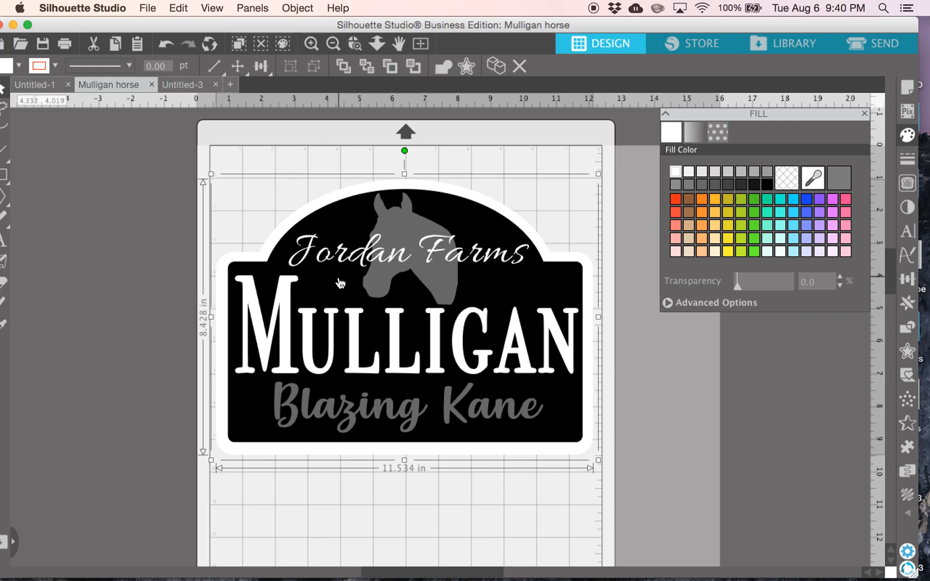
mouse_move(344, 197)
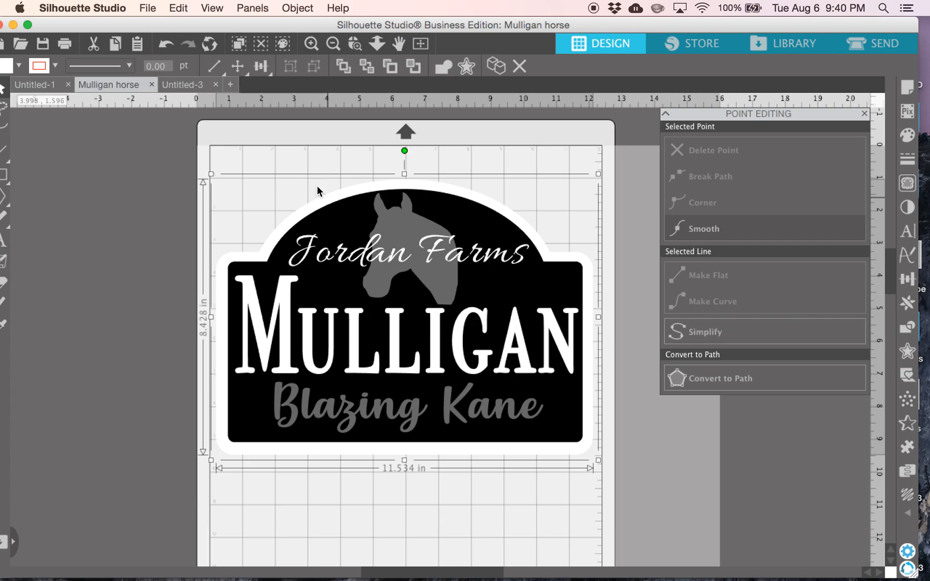
click(183, 84)
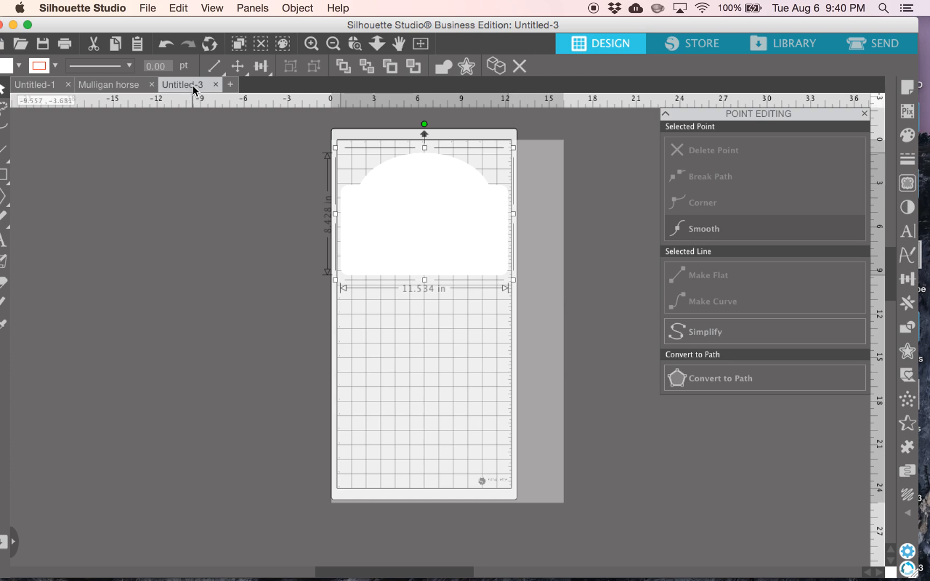
Save the border document as horsecutborder in SVG format
click(147, 8)
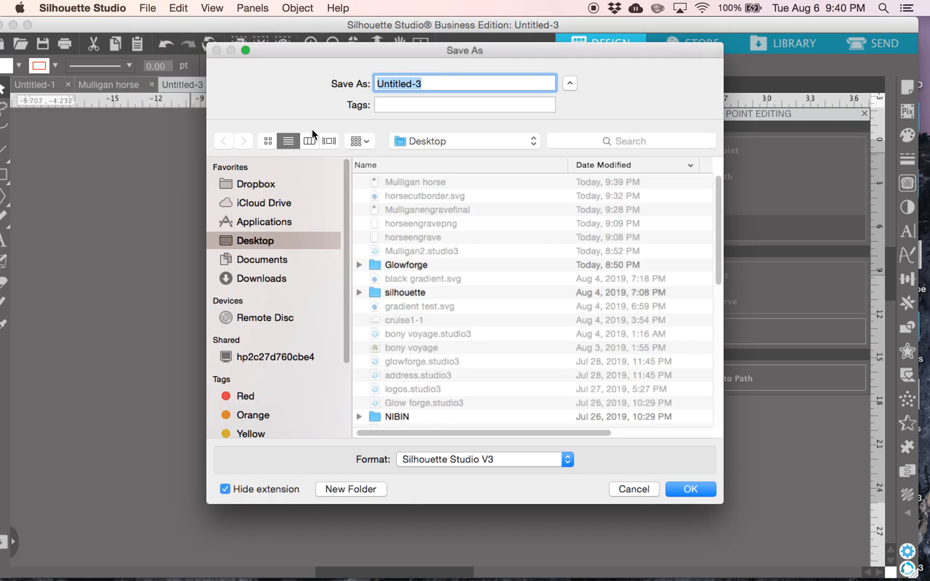
mouse_move(474, 195)
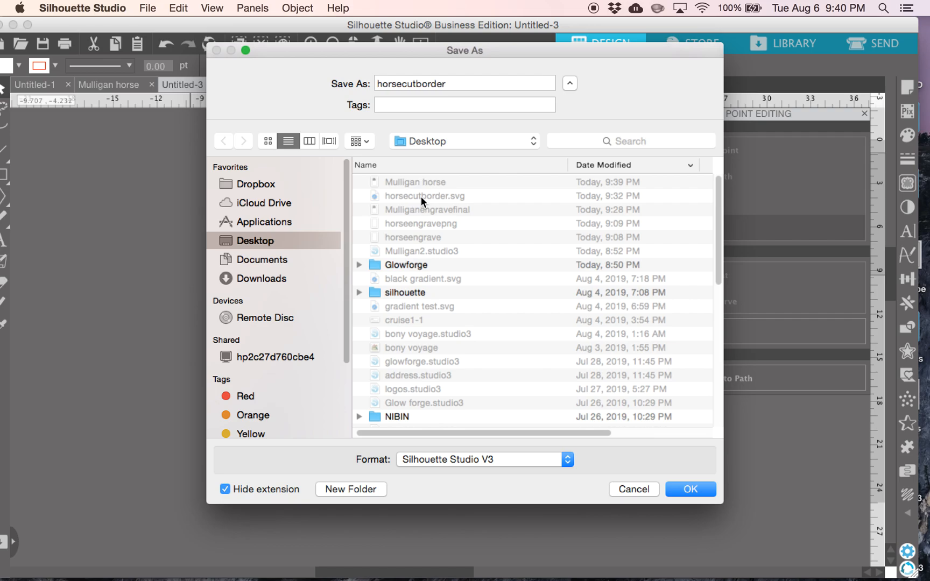
mouse_move(440, 96)
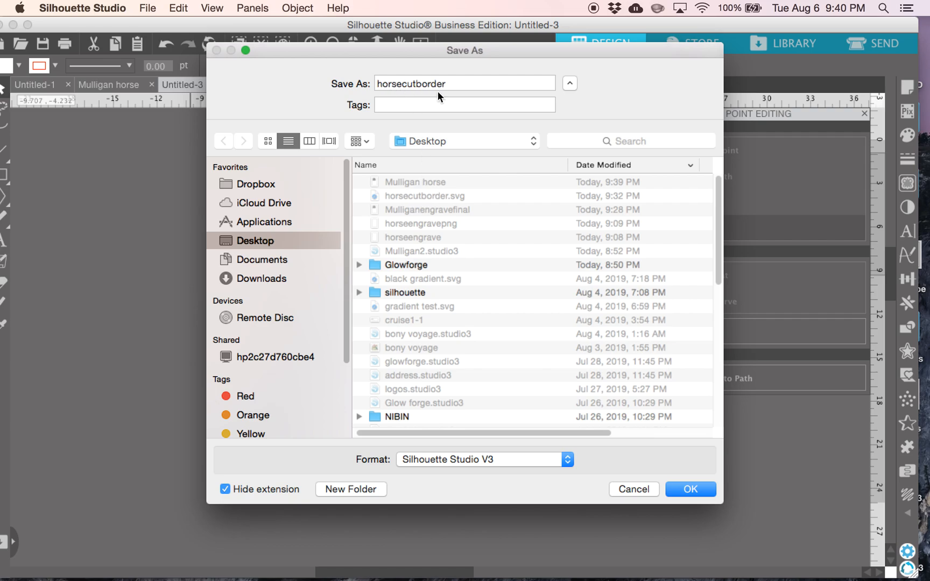
mouse_move(466, 463)
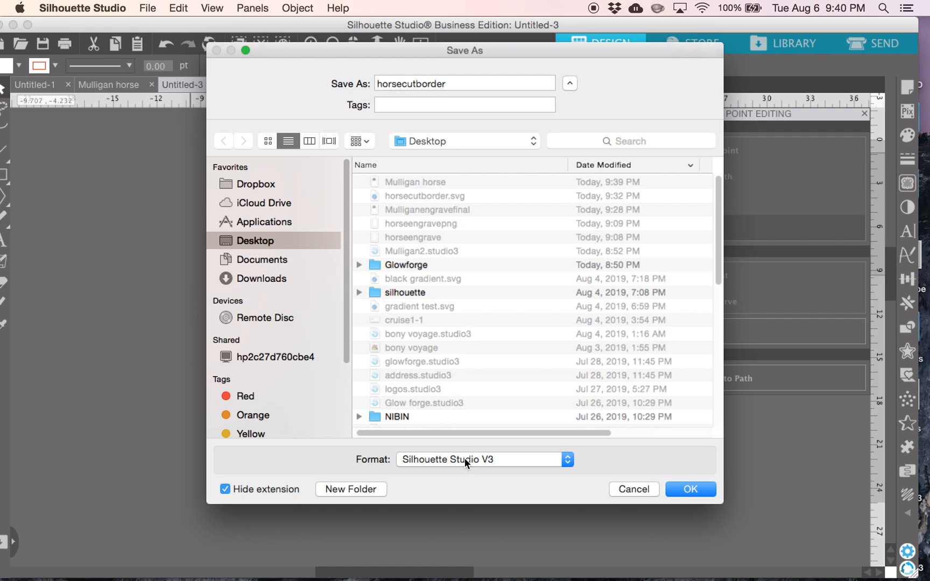
click(481, 459)
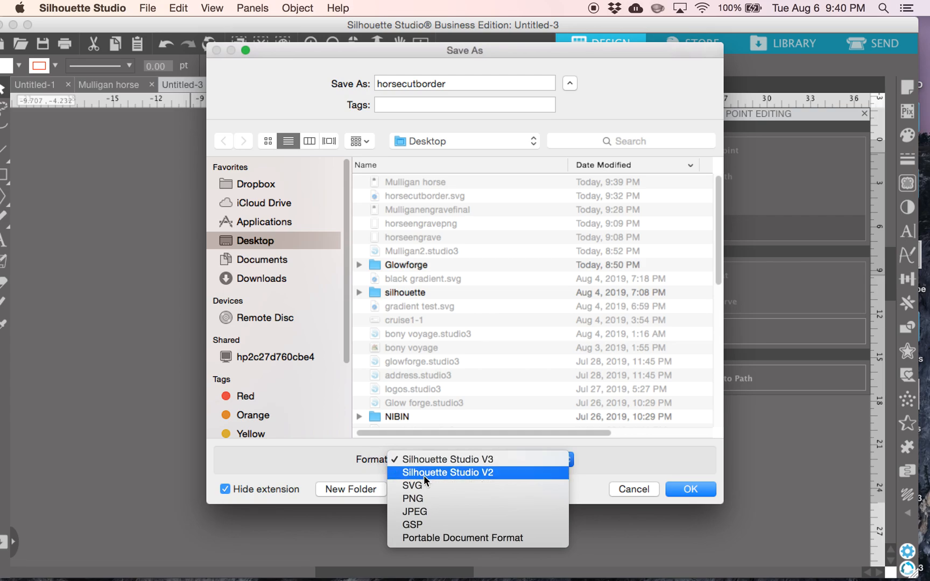
click(412, 485)
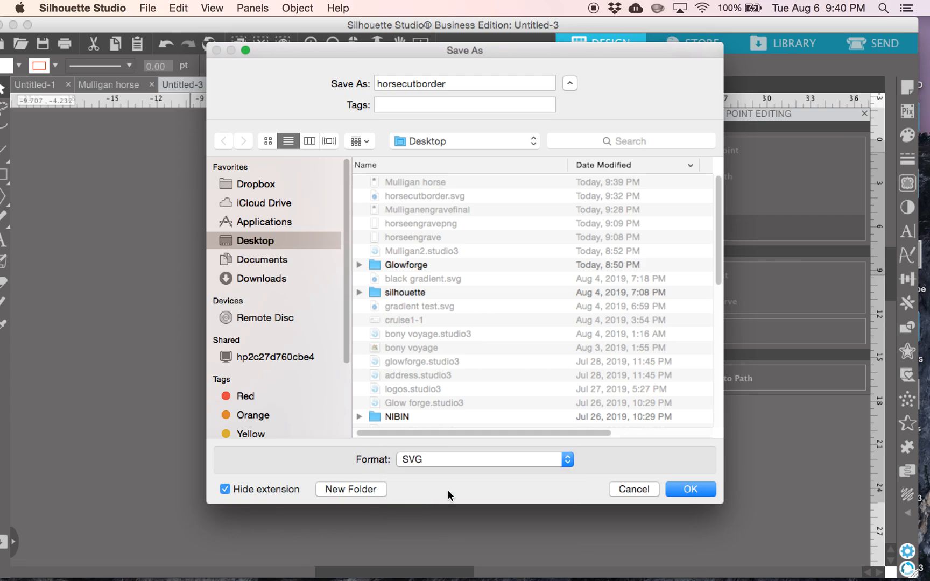
click(690, 490)
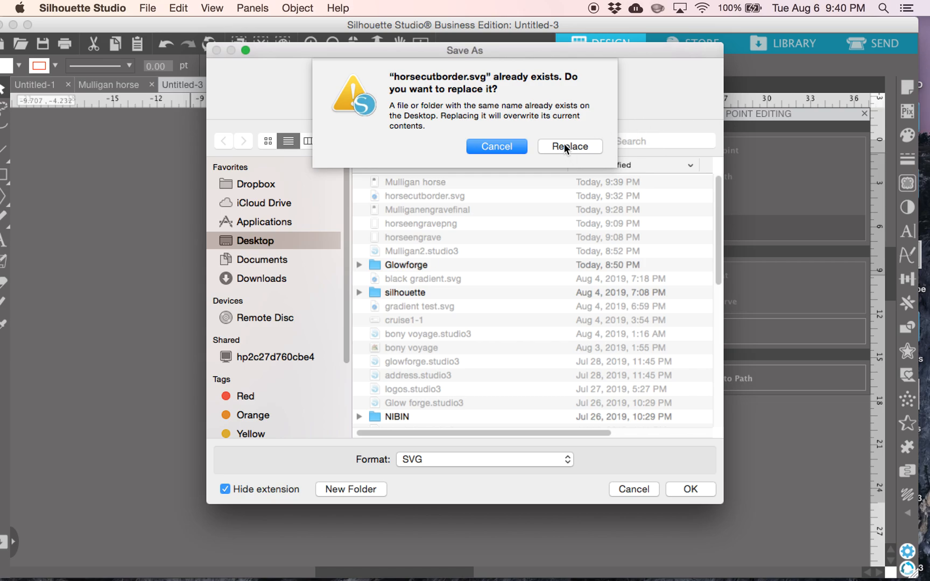
Replace the existing horsecutborder.svg file on the Desktop
click(568, 146)
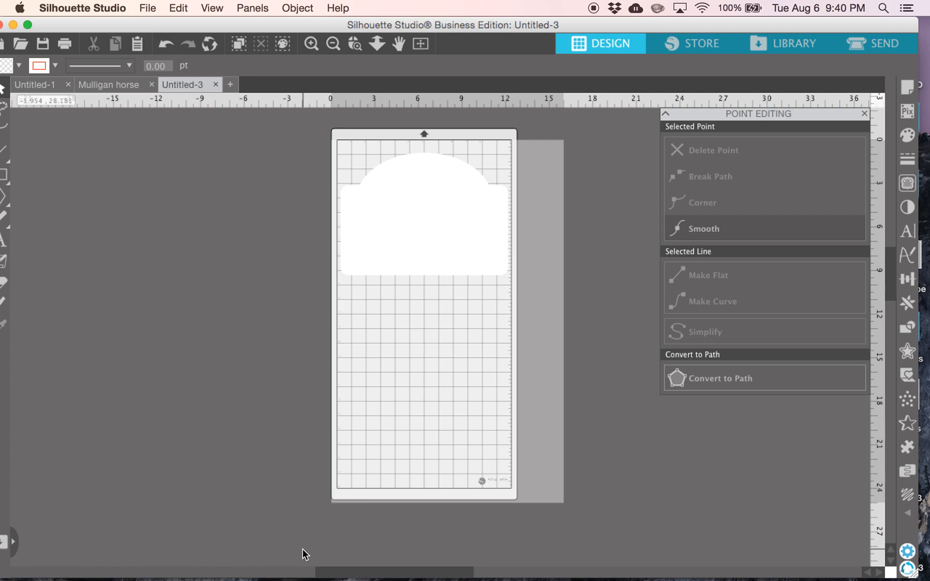
mouse_move(345, 467)
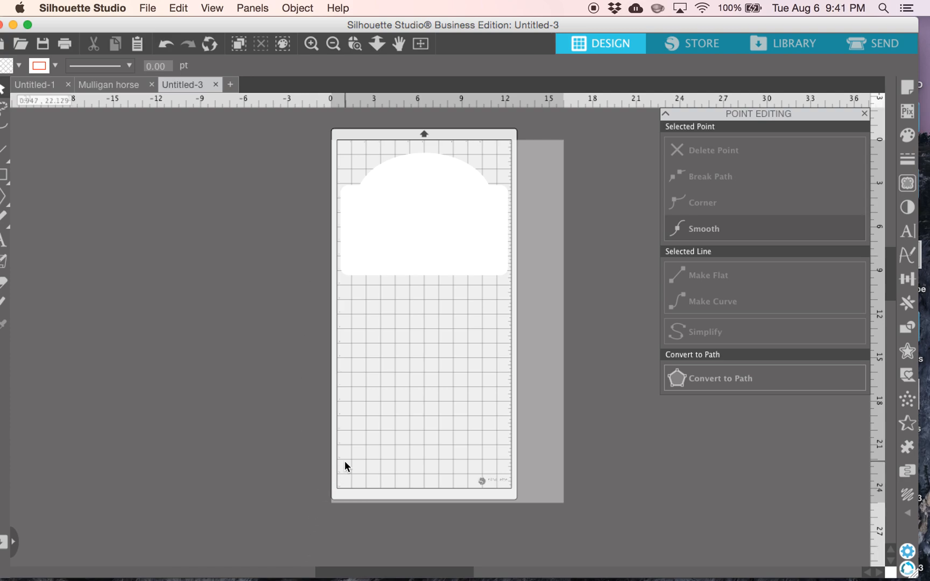
mouse_move(333, 554)
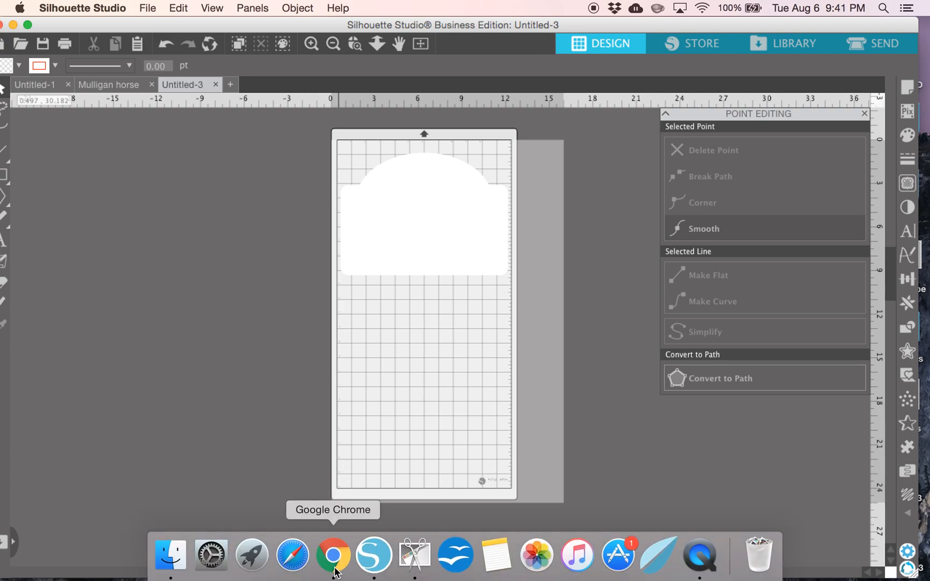
Switch to the Glowforge browser tab and choose Medium Draftboard from the recent materials
click(334, 556)
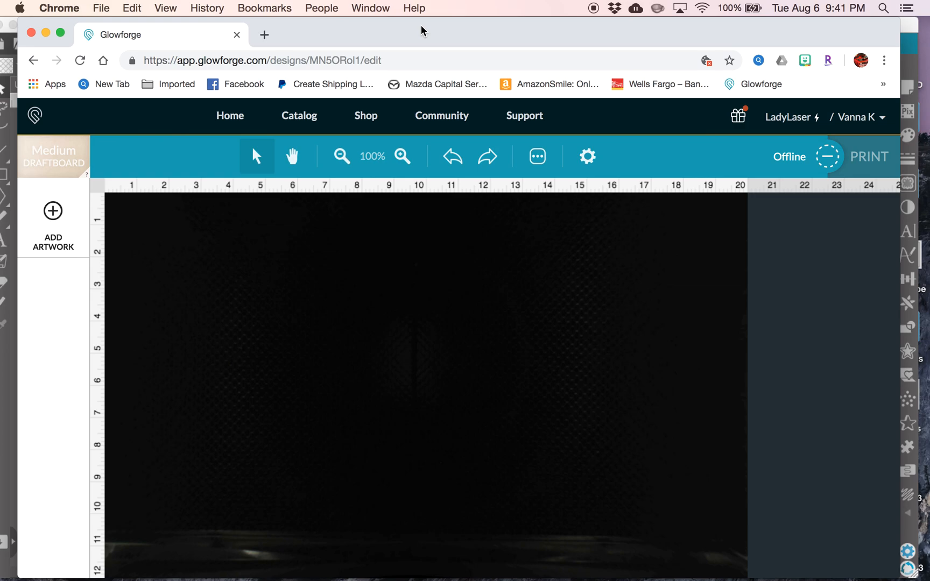
mouse_move(167, 233)
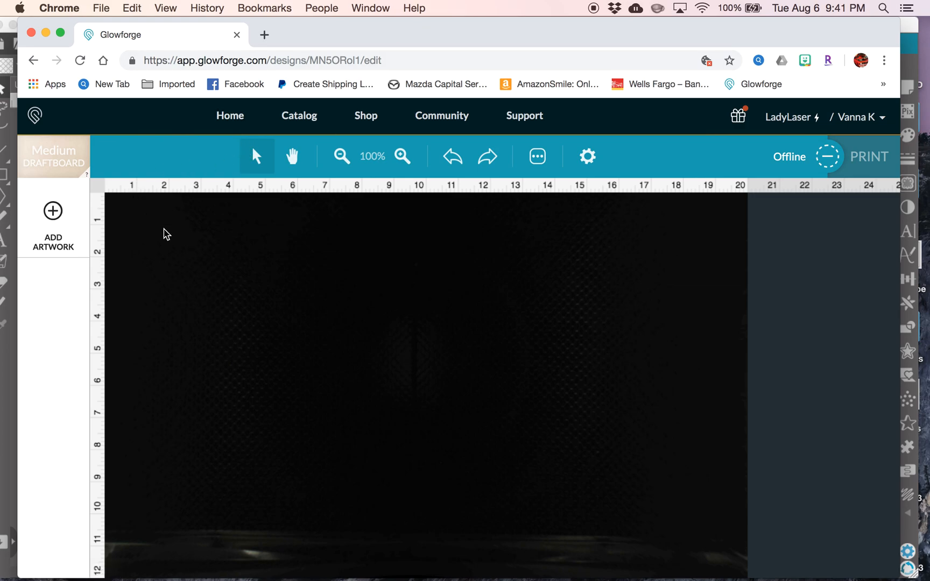
mouse_move(214, 234)
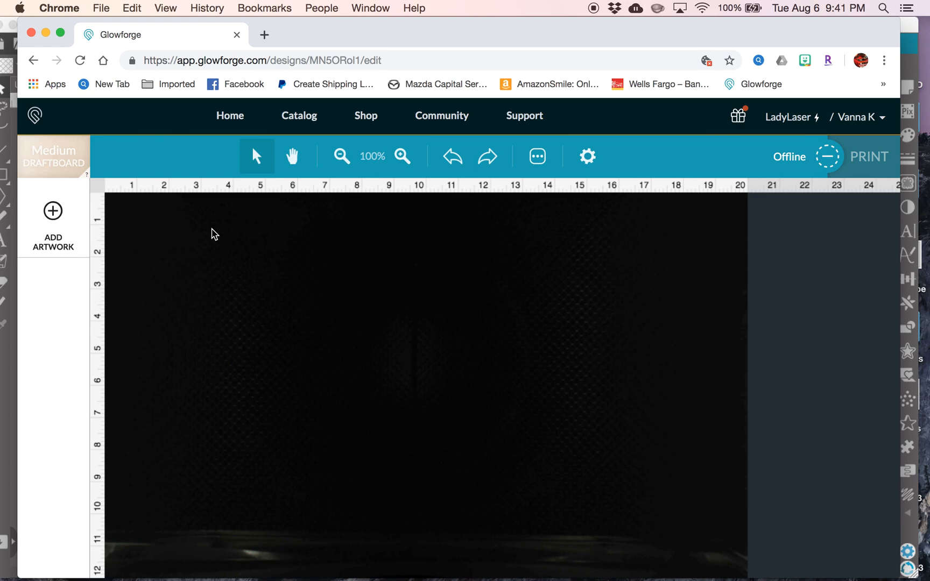
mouse_move(68, 255)
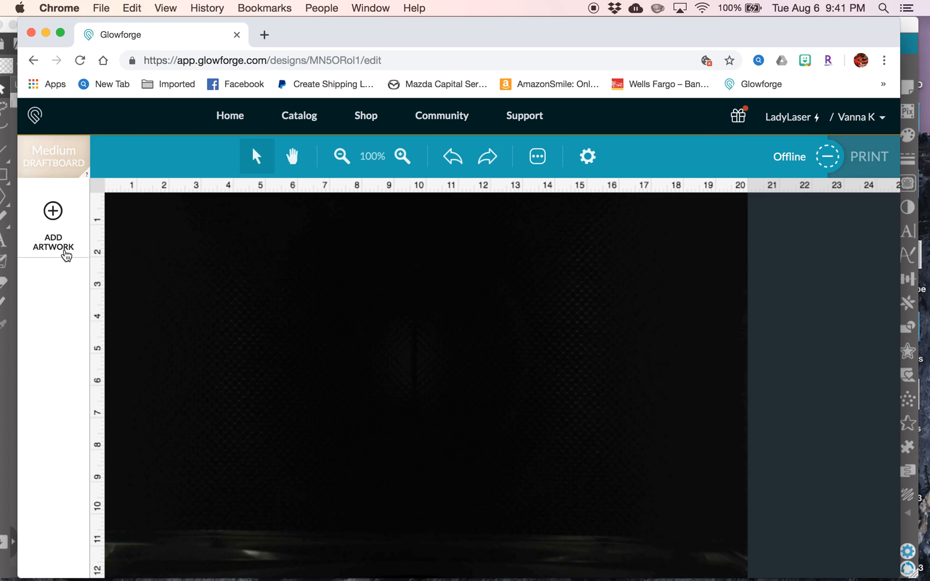
mouse_move(62, 173)
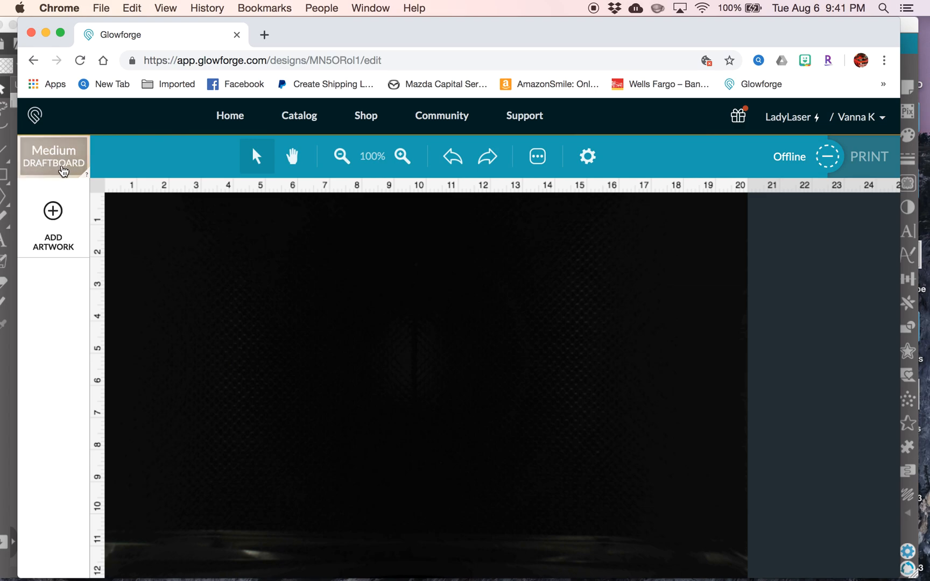
click(54, 157)
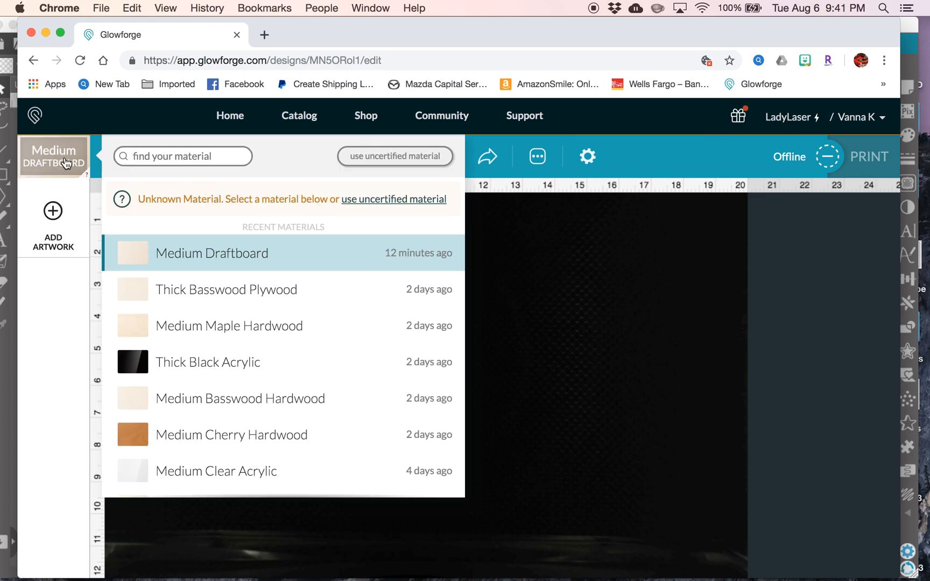
click(212, 253)
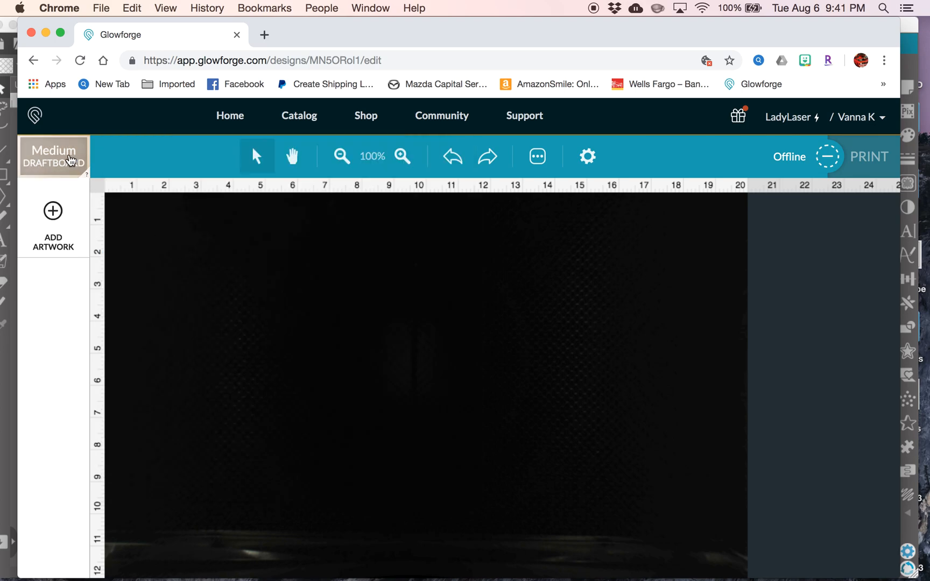
mouse_move(52, 212)
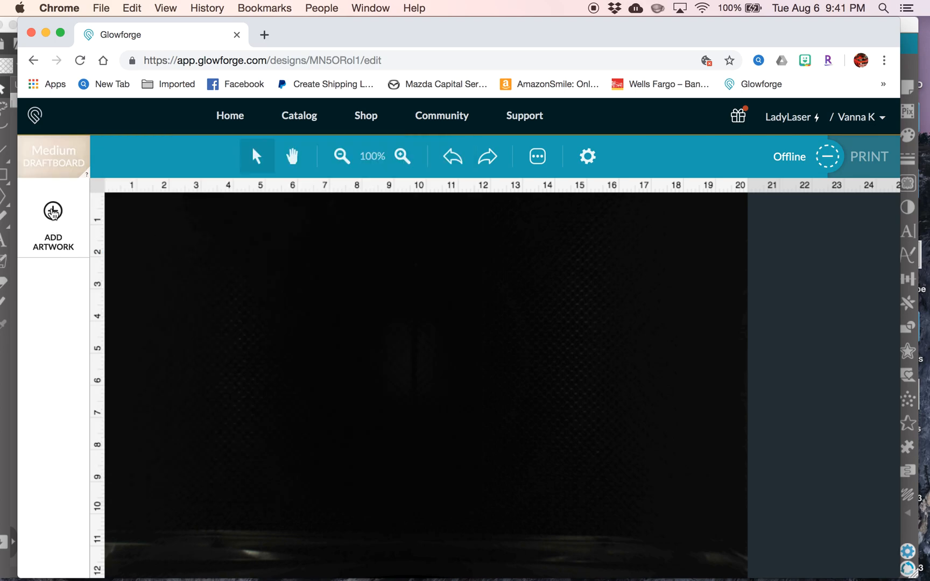
Upload horsecutborder.svg via Add Artwork so the arched border appears on the bed
click(53, 223)
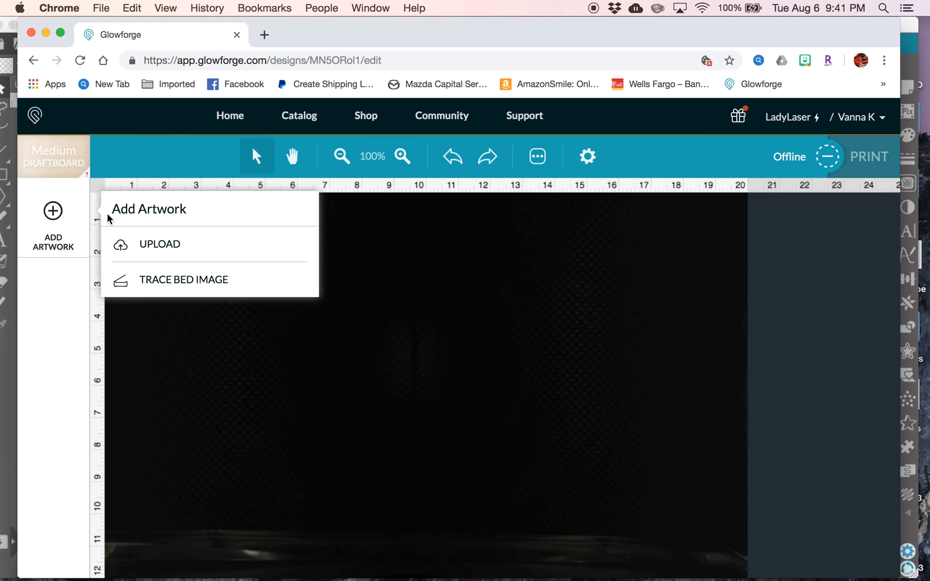
click(158, 243)
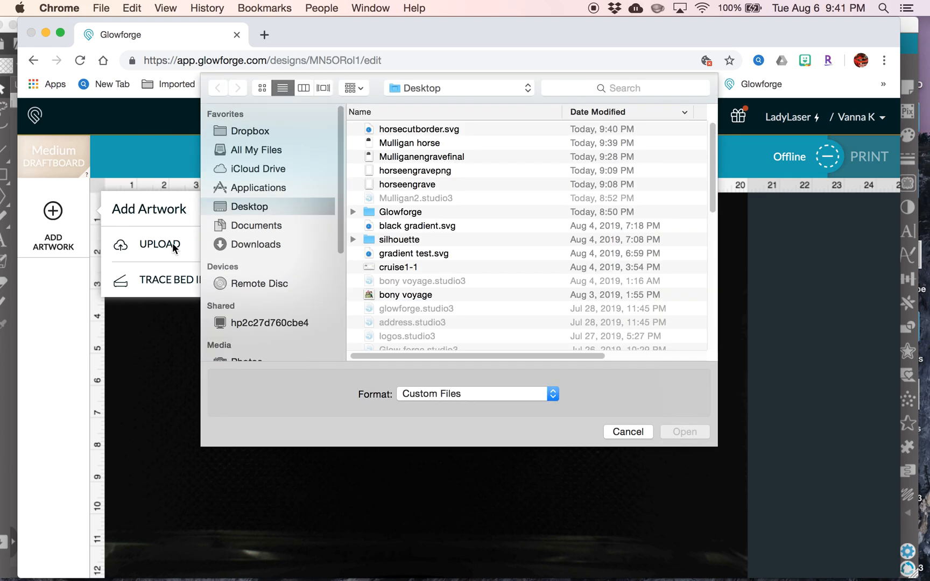
mouse_move(514, 182)
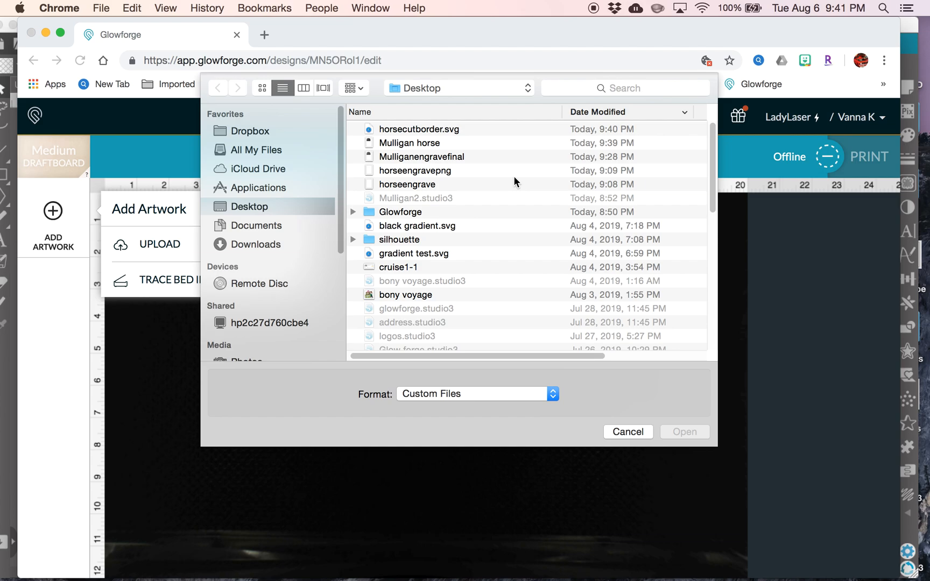
click(419, 129)
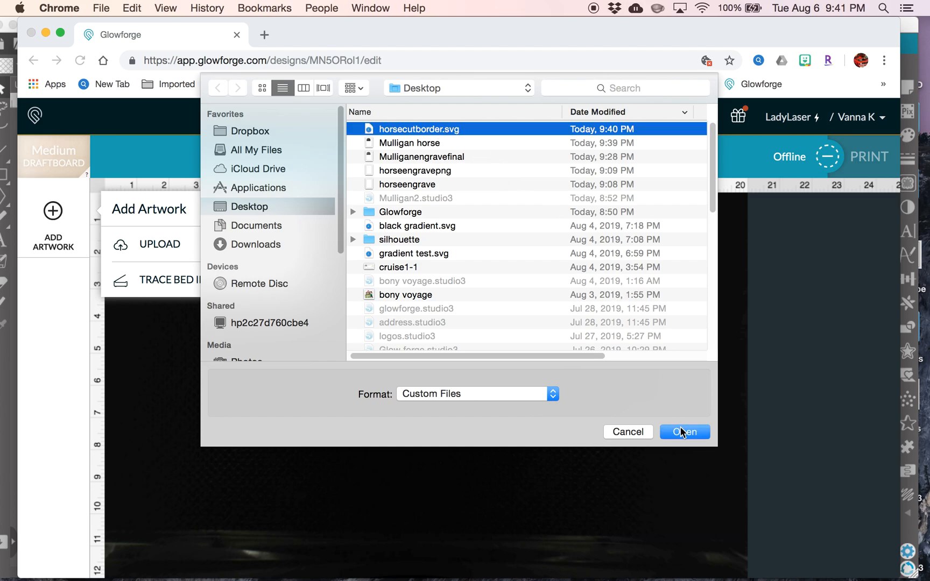
click(684, 431)
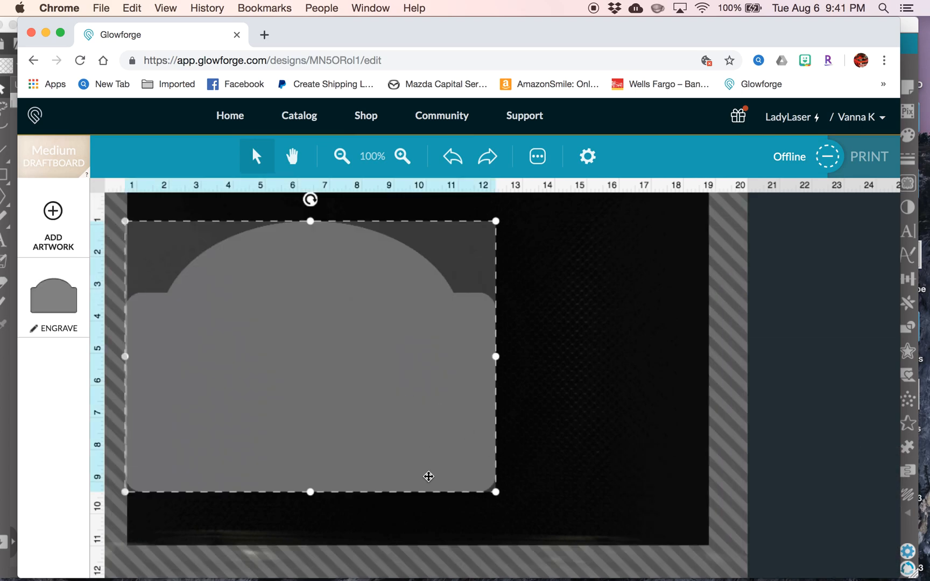
Upload the Mulligan horse PNG as a second artwork beside the border and select it
click(51, 225)
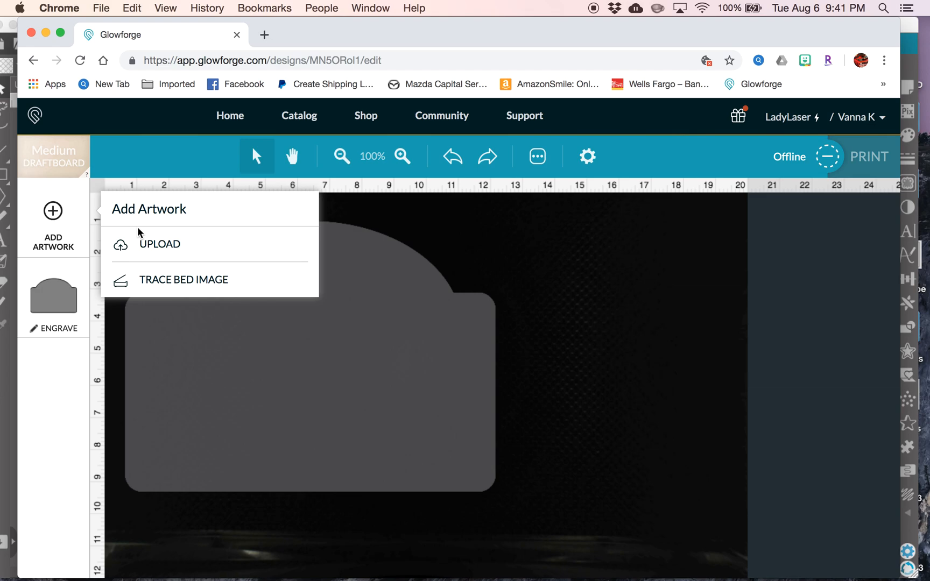
click(158, 243)
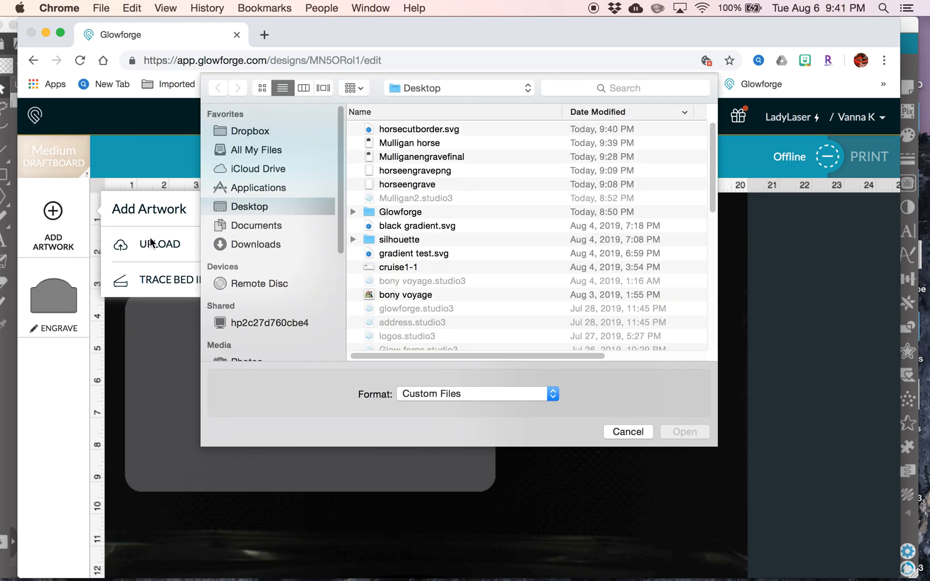
click(409, 143)
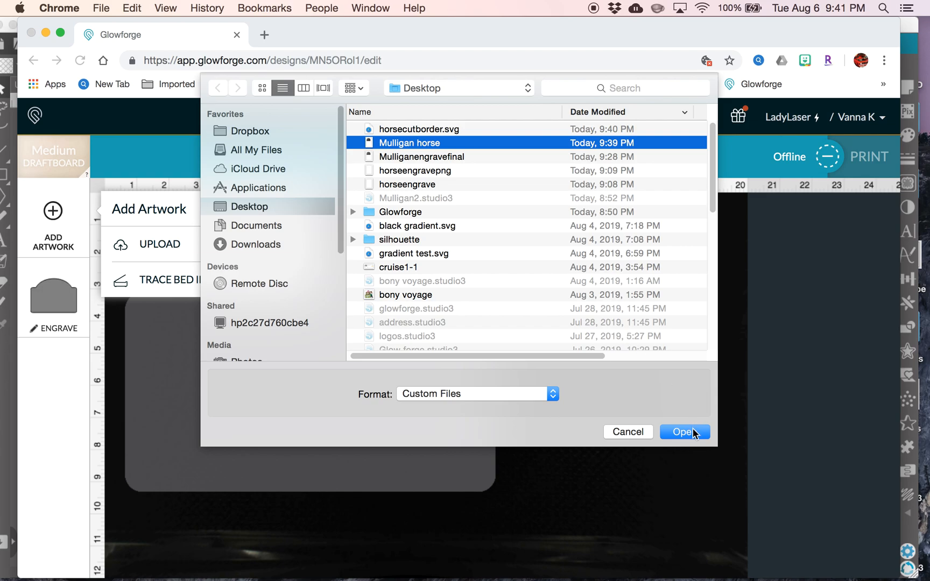
click(683, 432)
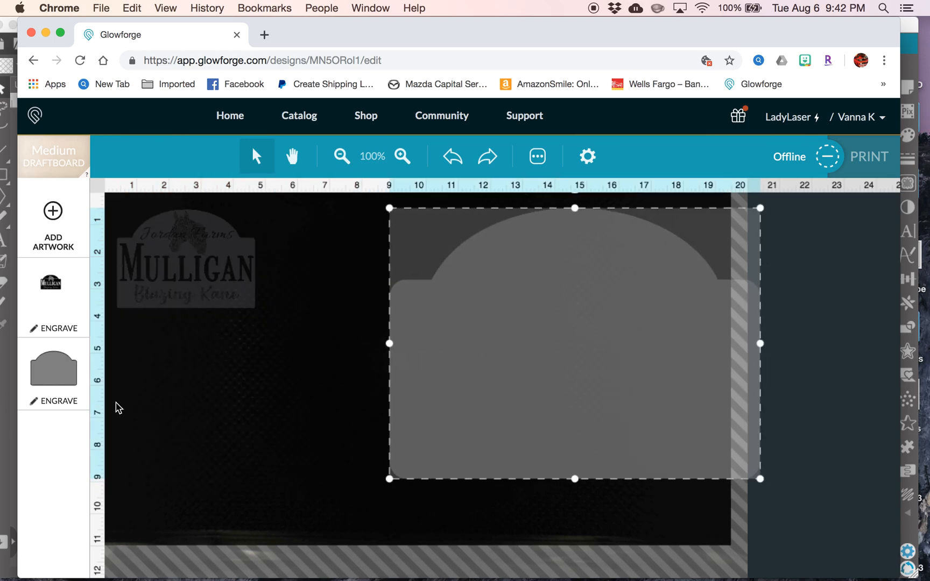
click(185, 258)
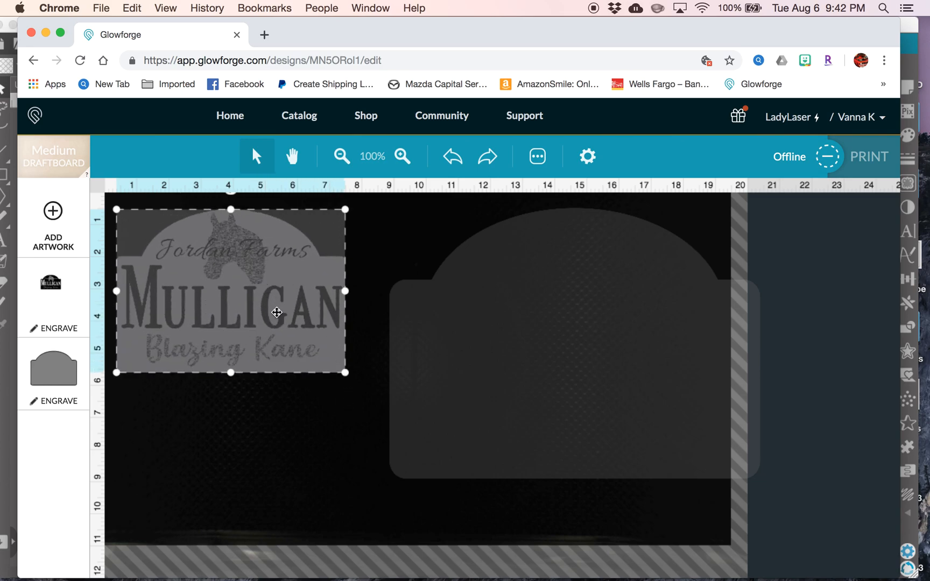
mouse_move(68, 317)
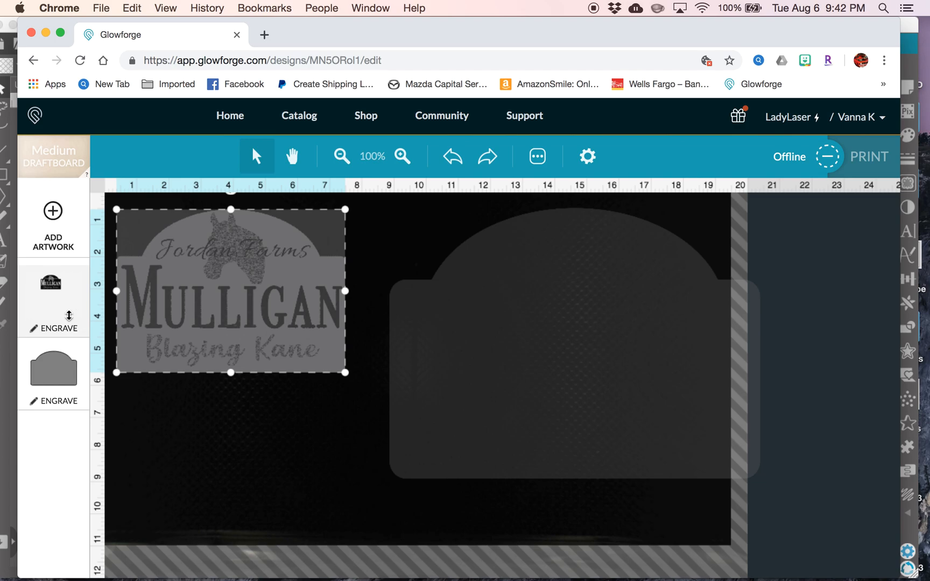
Change the Mulligan sign image's operation to 3D Engrave, then select the border shape
click(53, 321)
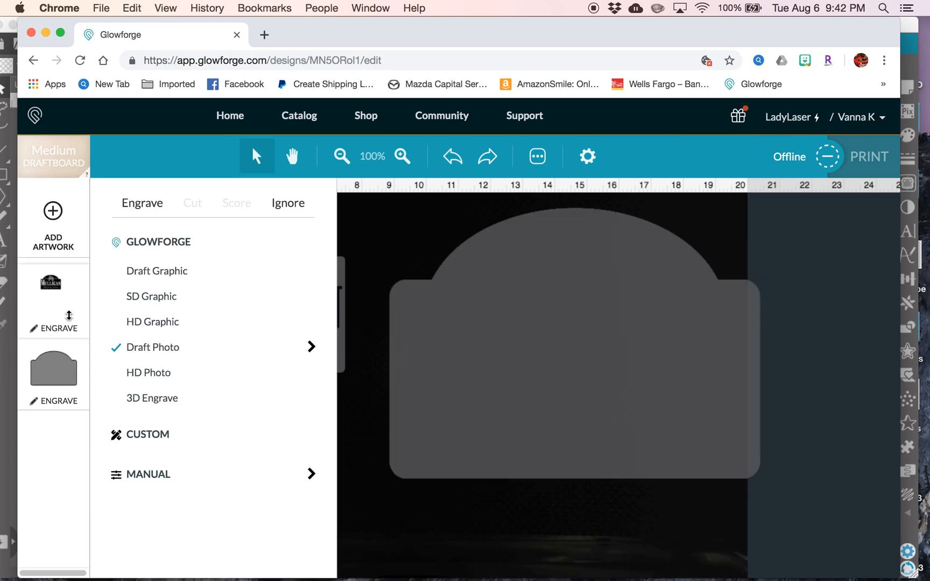
mouse_move(164, 399)
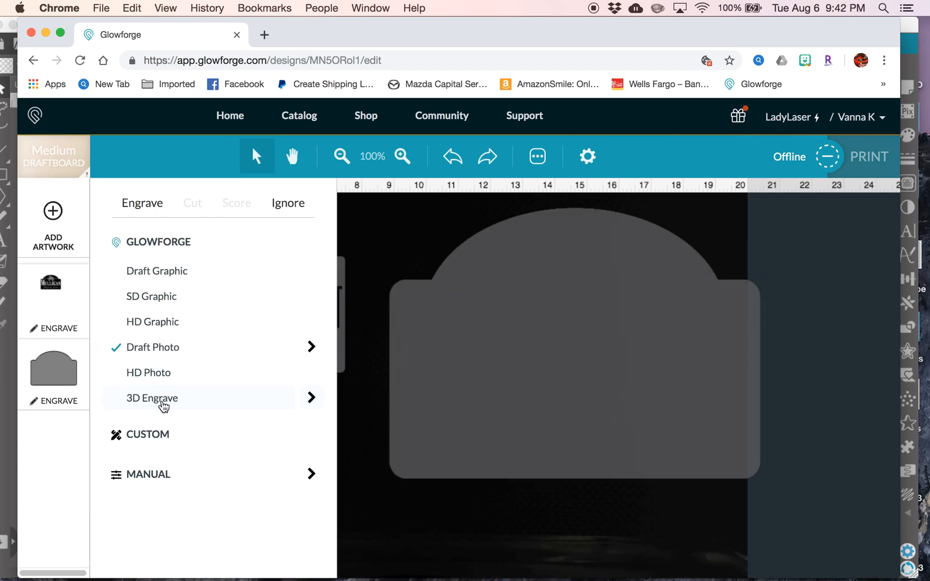
click(152, 399)
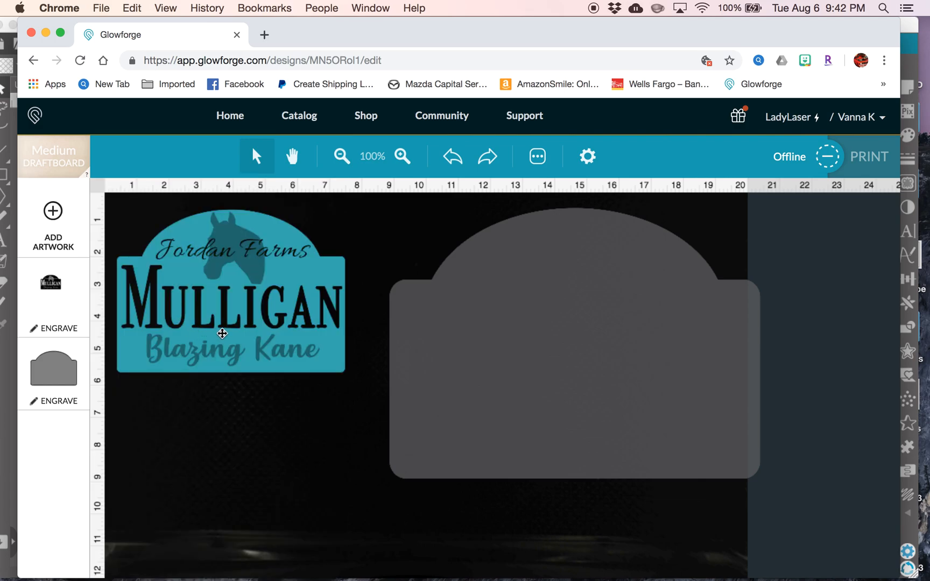
mouse_move(236, 265)
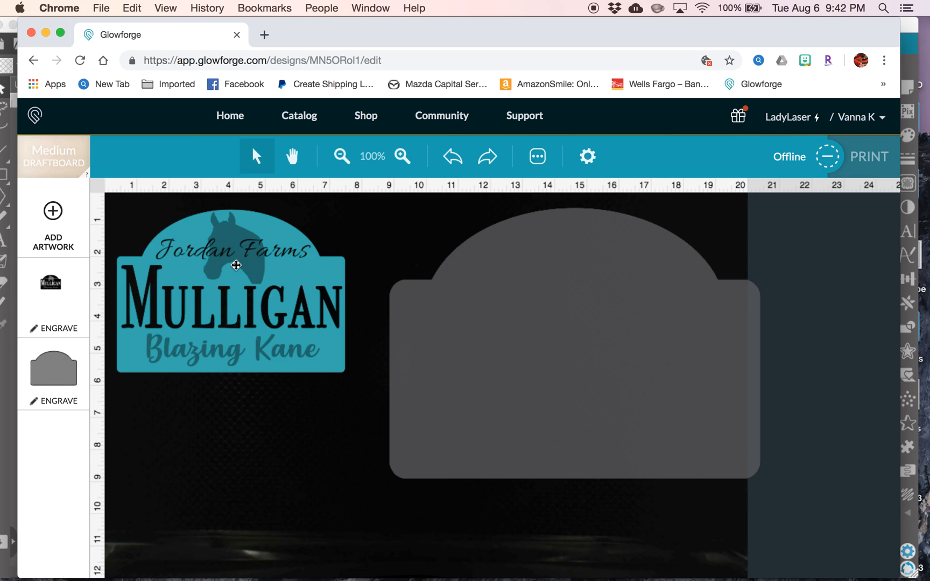
mouse_move(468, 326)
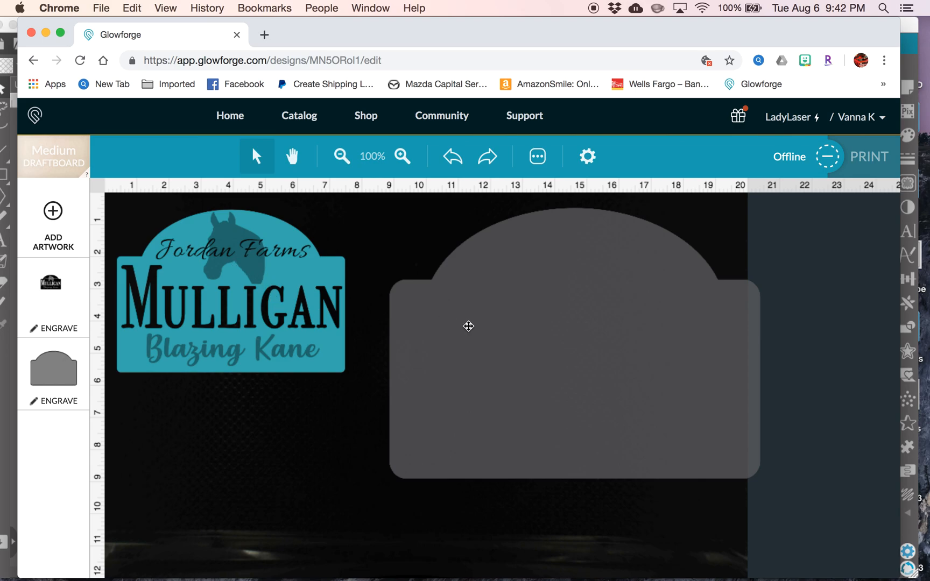
mouse_move(302, 315)
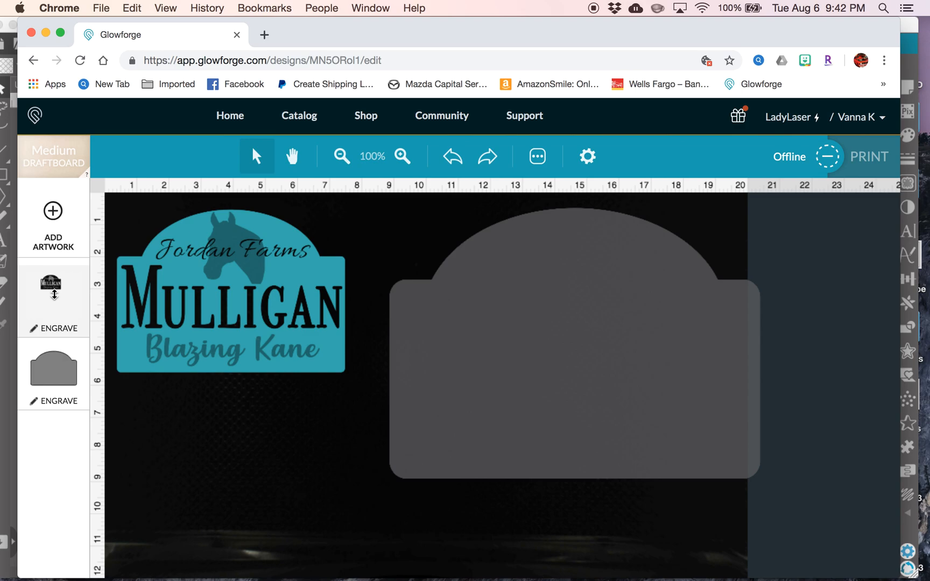
click(53, 315)
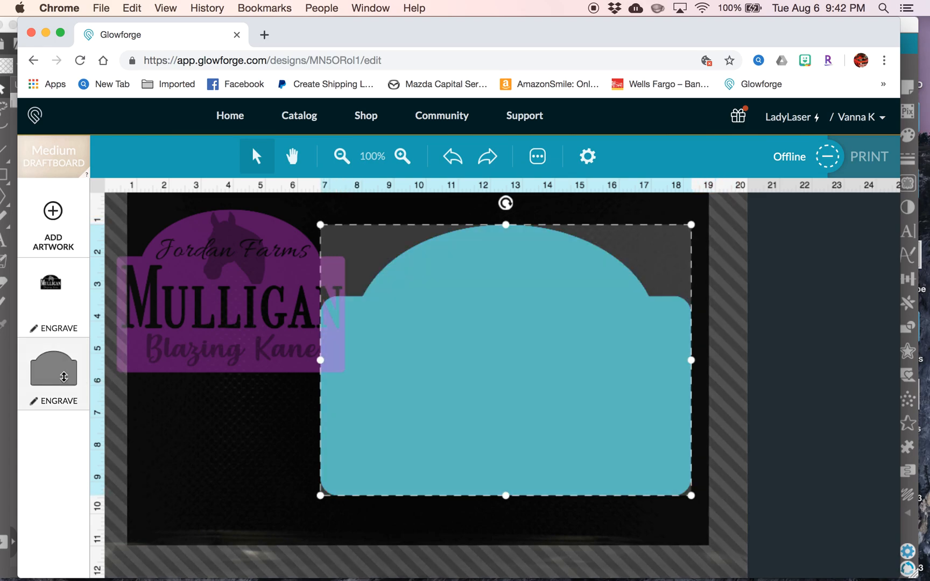
Change the border shape's operation from Engrave to Cut
click(53, 368)
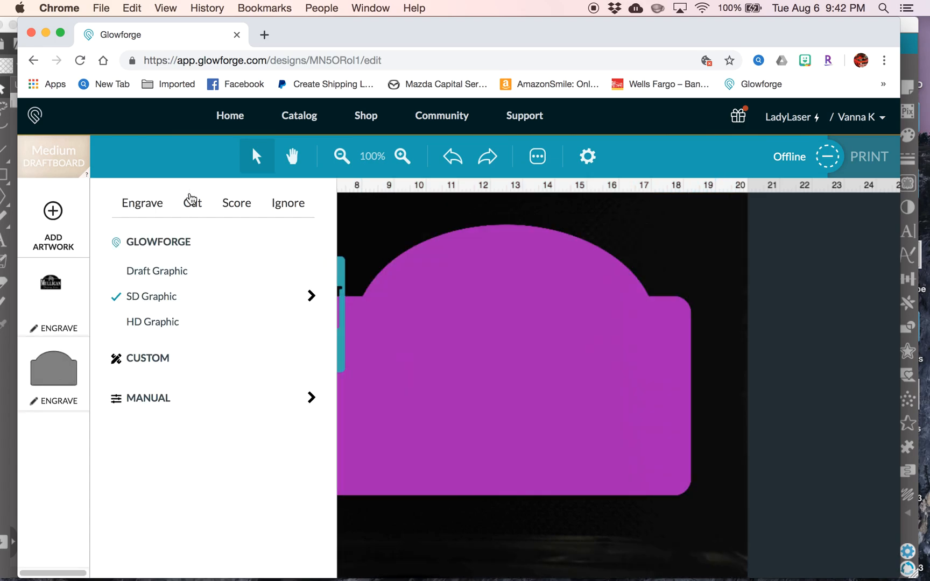
click(192, 202)
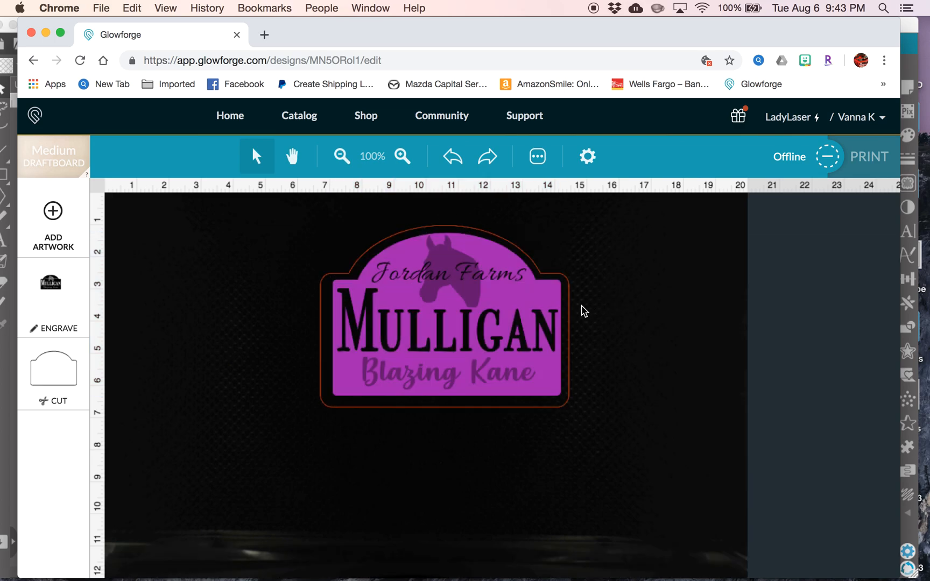
click(444, 326)
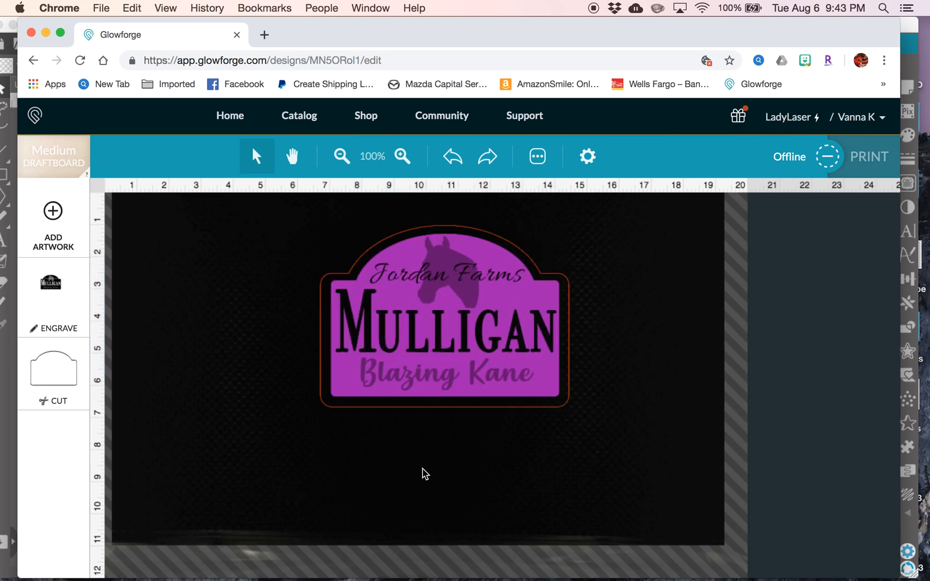
click(443, 326)
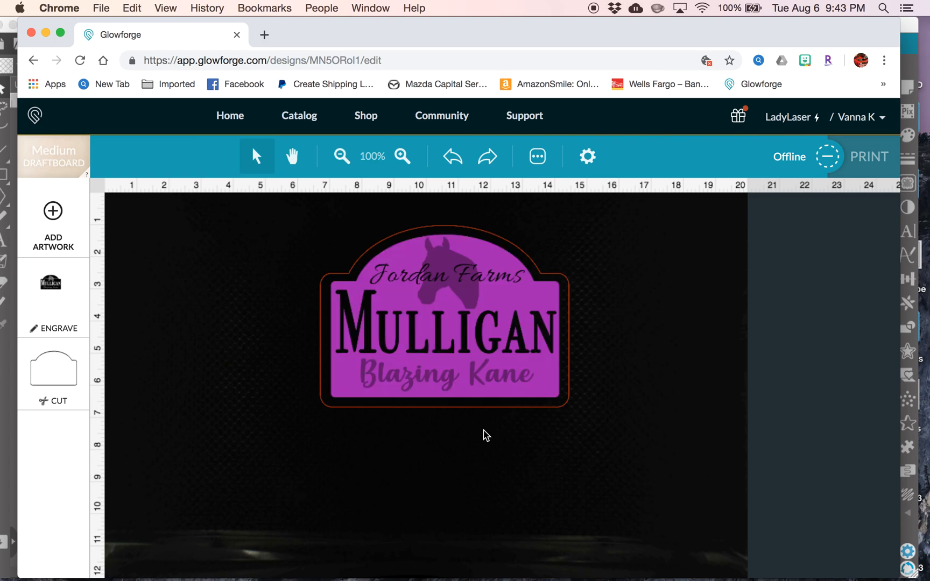
mouse_move(522, 406)
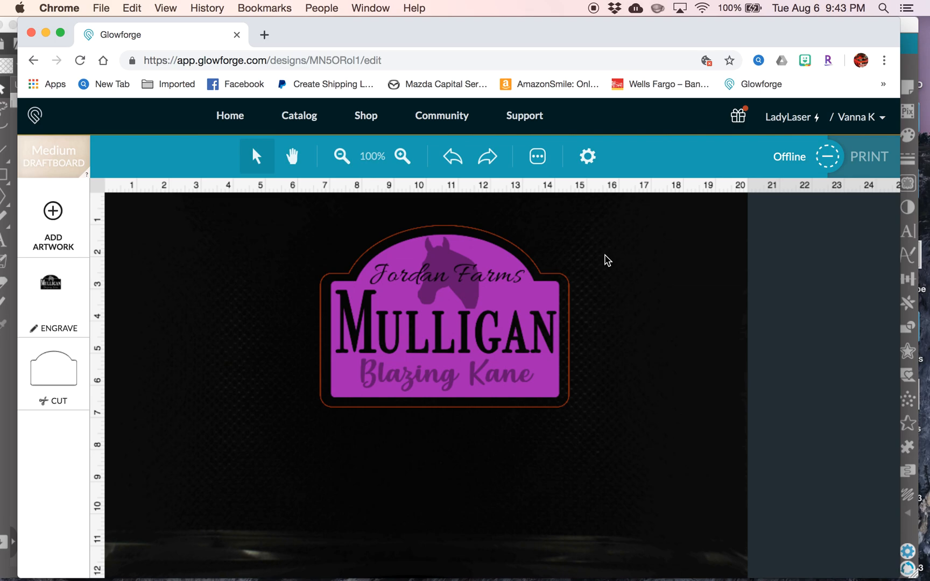
mouse_move(598, 258)
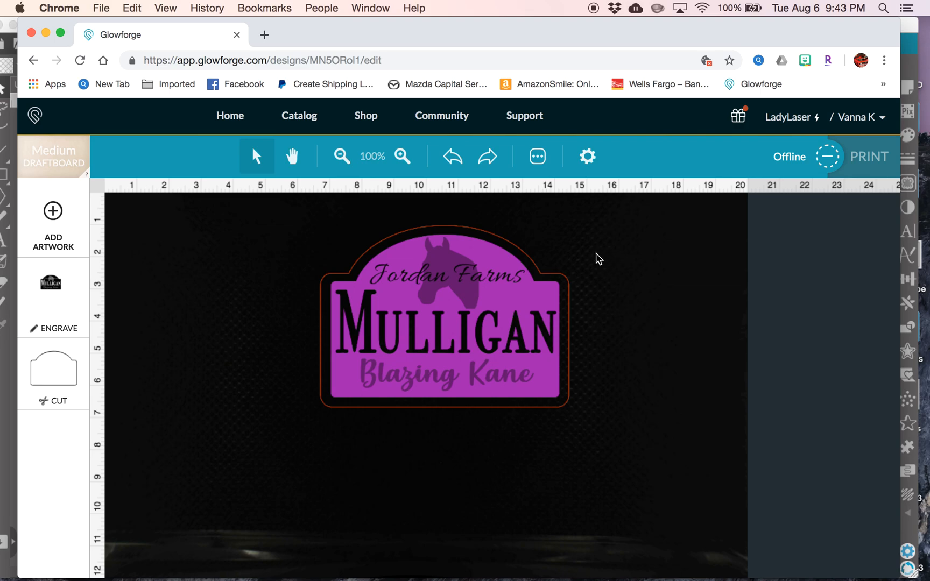
mouse_move(652, 235)
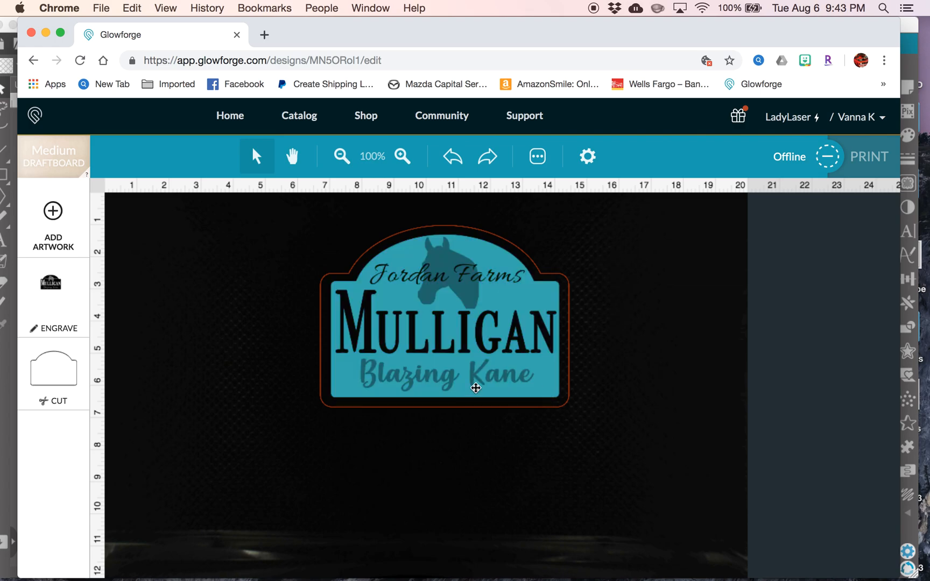
mouse_move(383, 386)
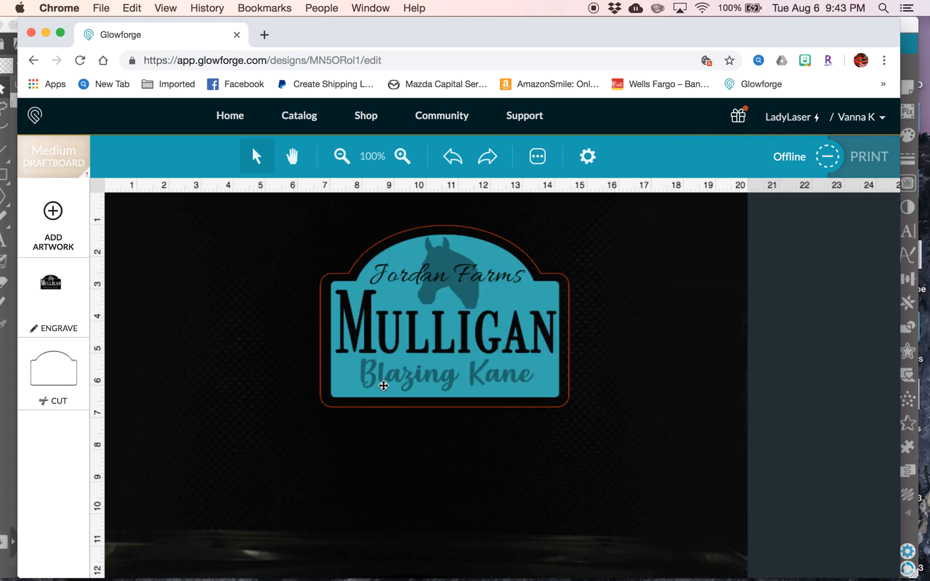
mouse_move(432, 279)
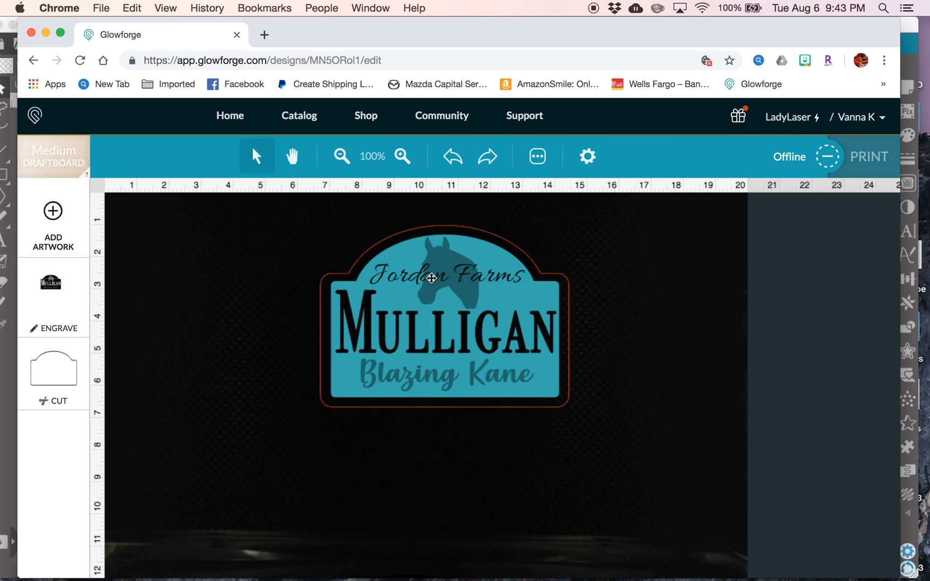